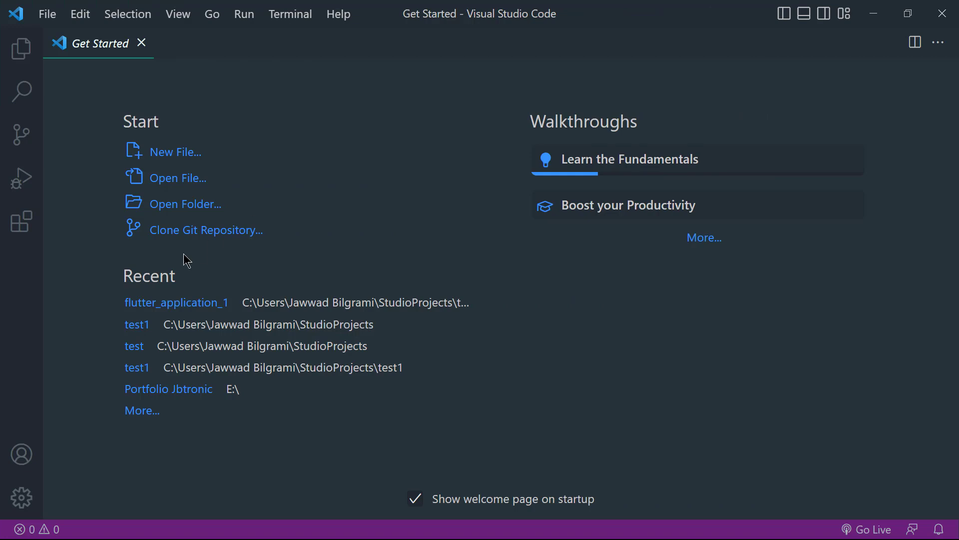
# - Run the Flutter: New Project command from the Command Palette
pyautogui.click(21, 498)
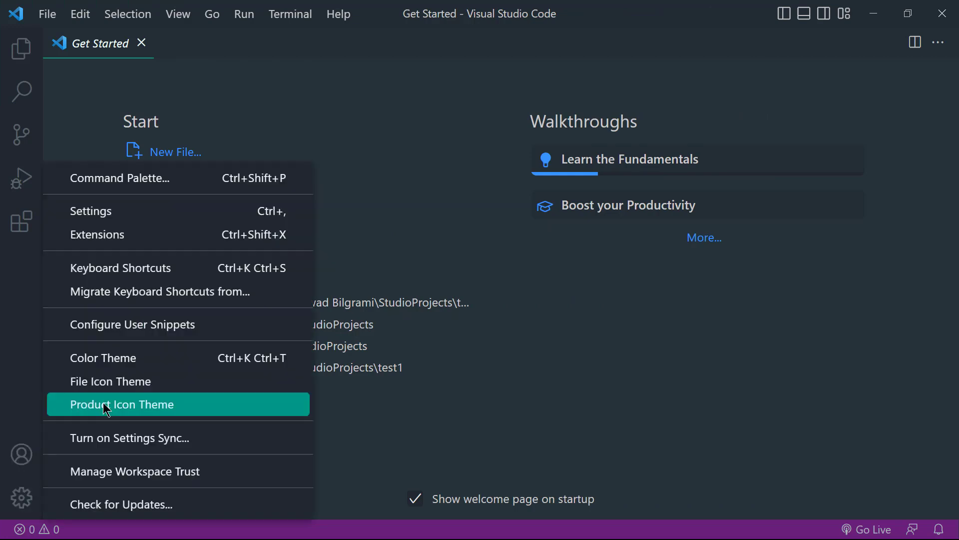
pyautogui.click(120, 178)
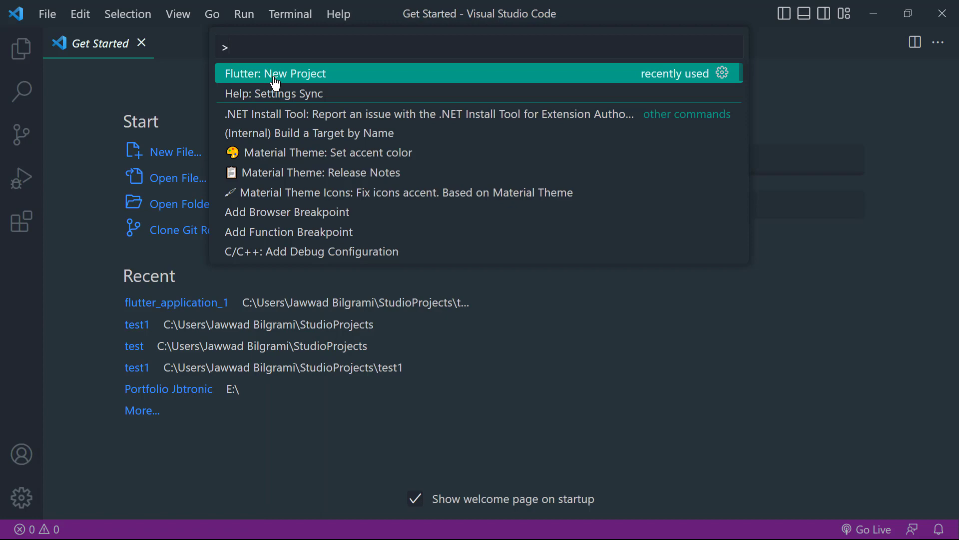
pyautogui.click(276, 73)
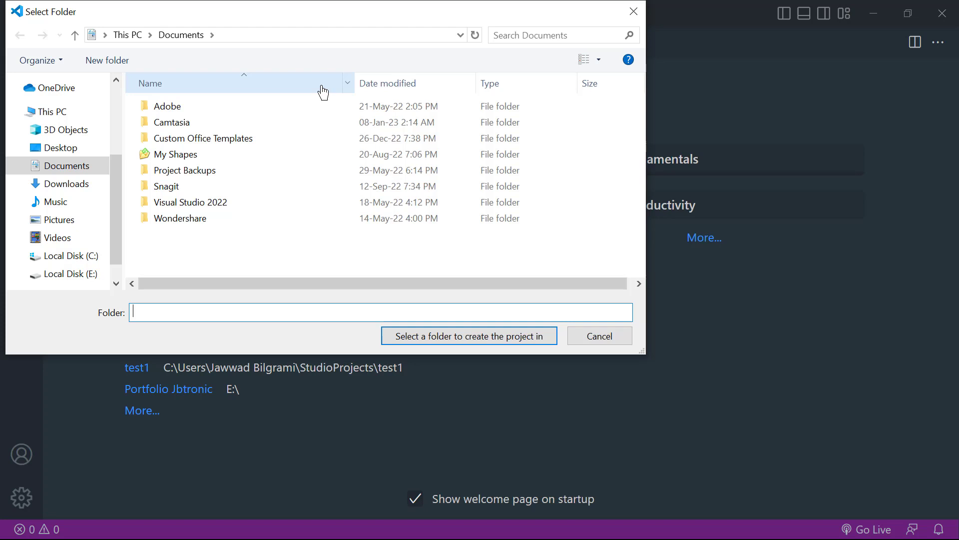
pyautogui.moveTo(117, 184)
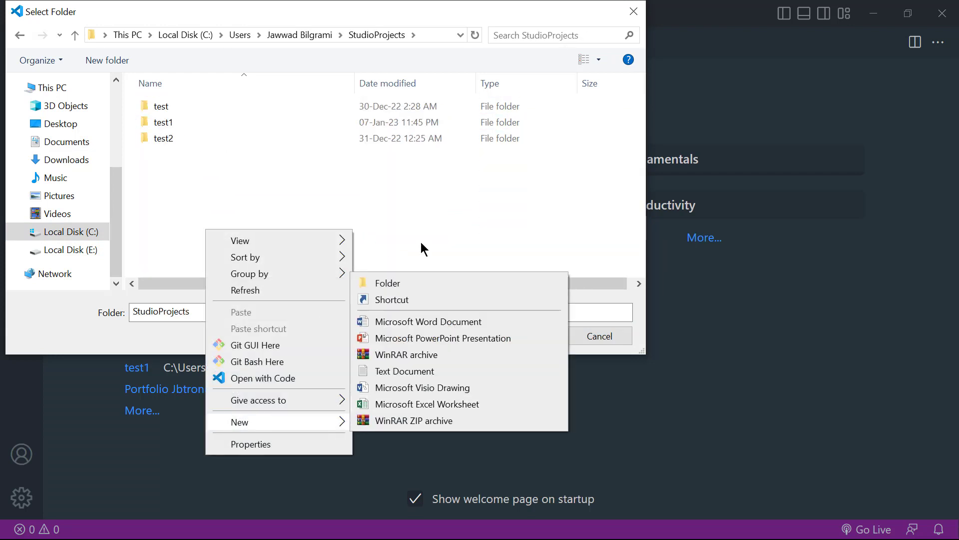
# - Create a firstapp folder in StudioProjects and choose it as the project location
pyautogui.click(387, 281)
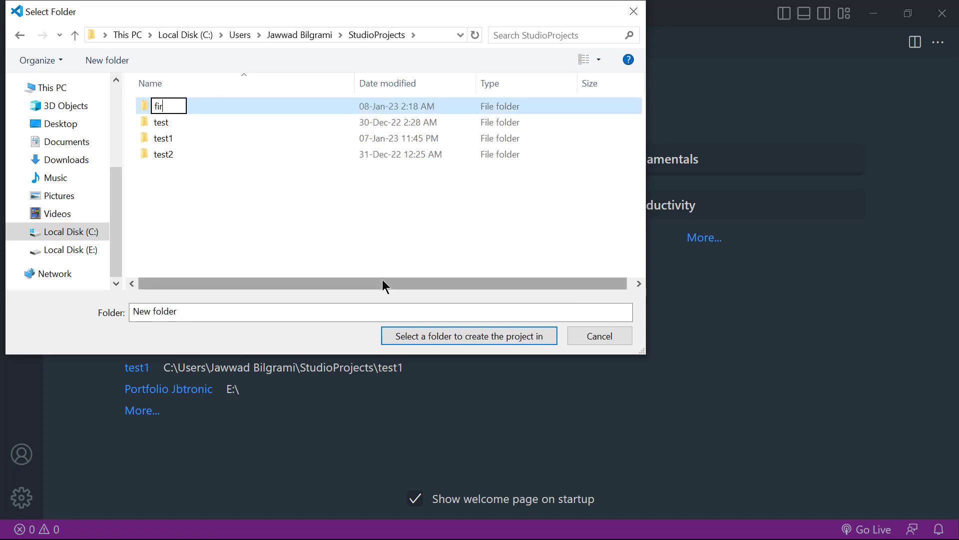
pyautogui.write('stapp')
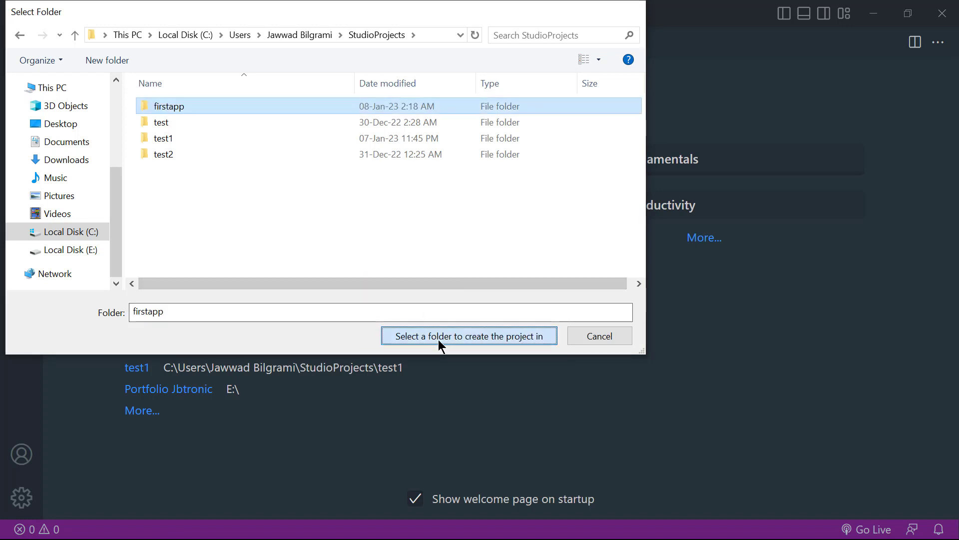
pyautogui.click(469, 335)
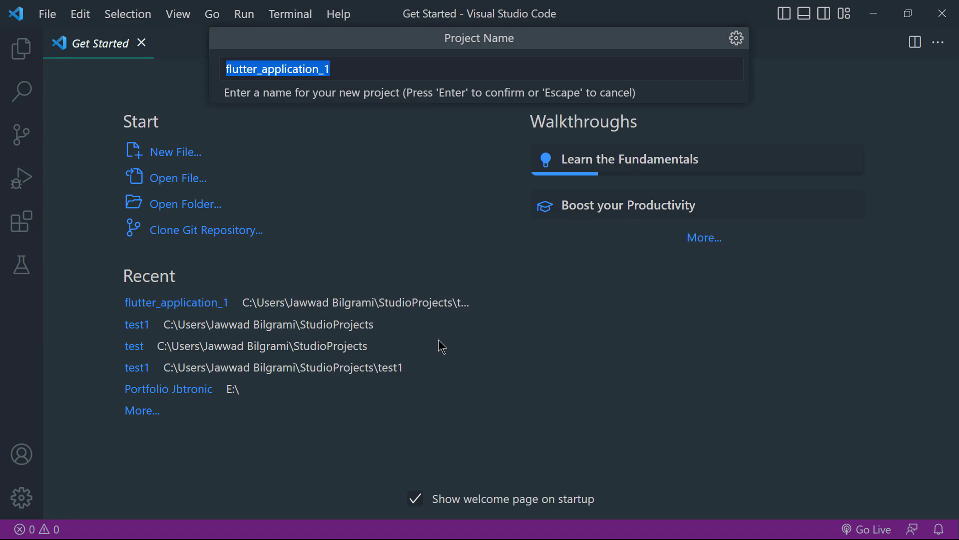
# - Name the project first_app and generate it, opening its starter main.dart
pyautogui.write('first')
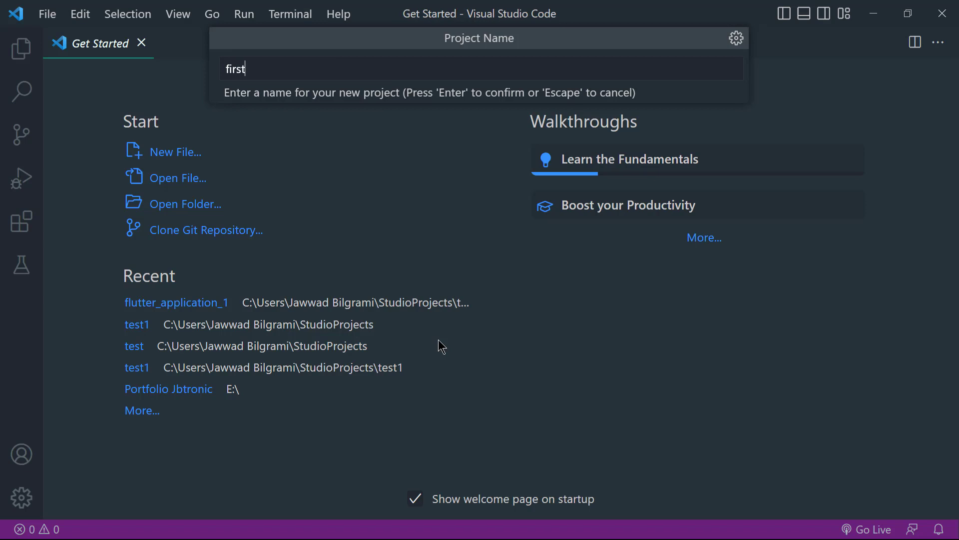
pyautogui.write('_app')
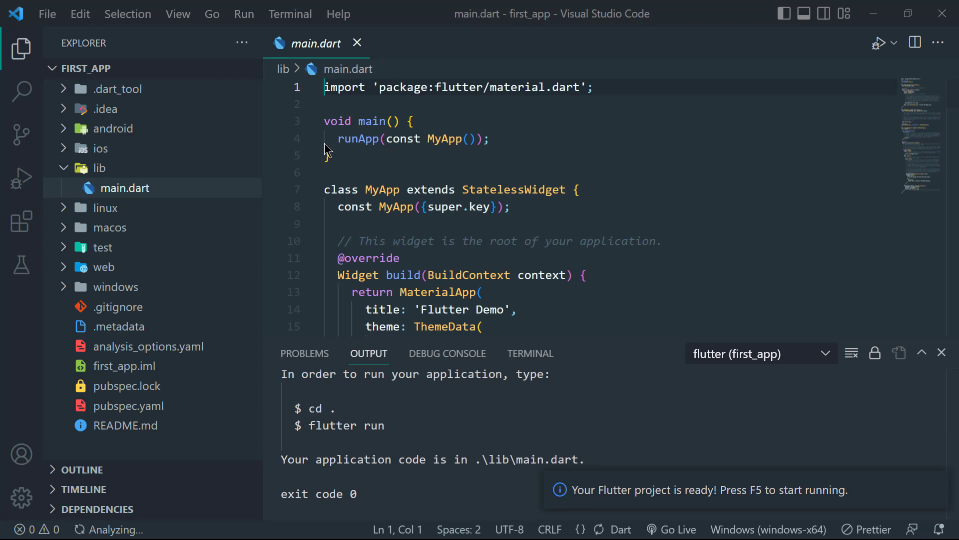
# - Reveal main.dart under lib and clear out its generated starter code
pyautogui.click(99, 168)
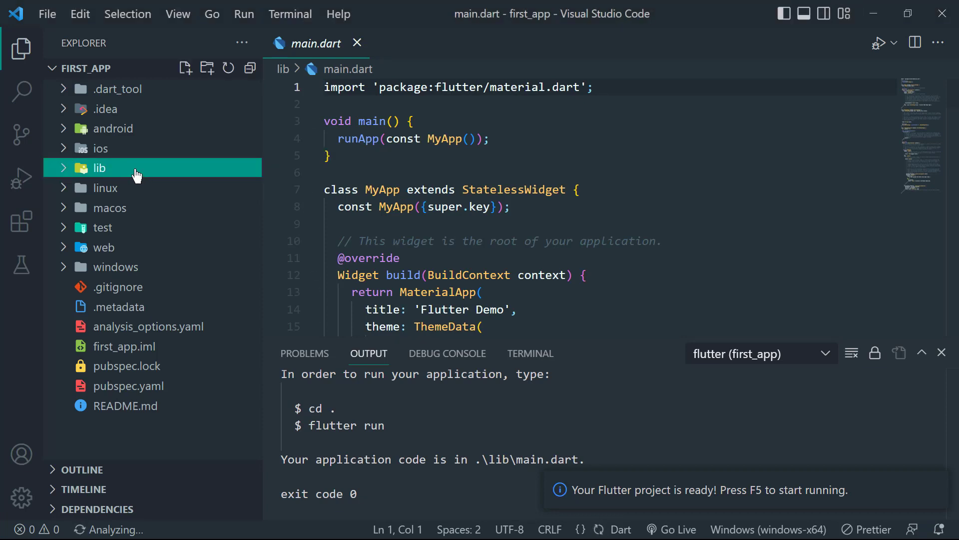
pyautogui.click(99, 168)
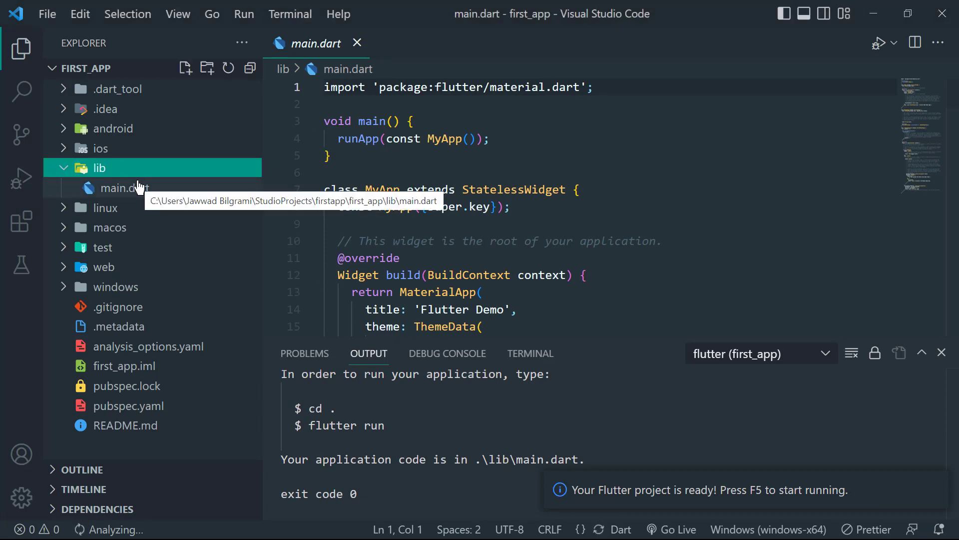
pyautogui.moveTo(557, 187)
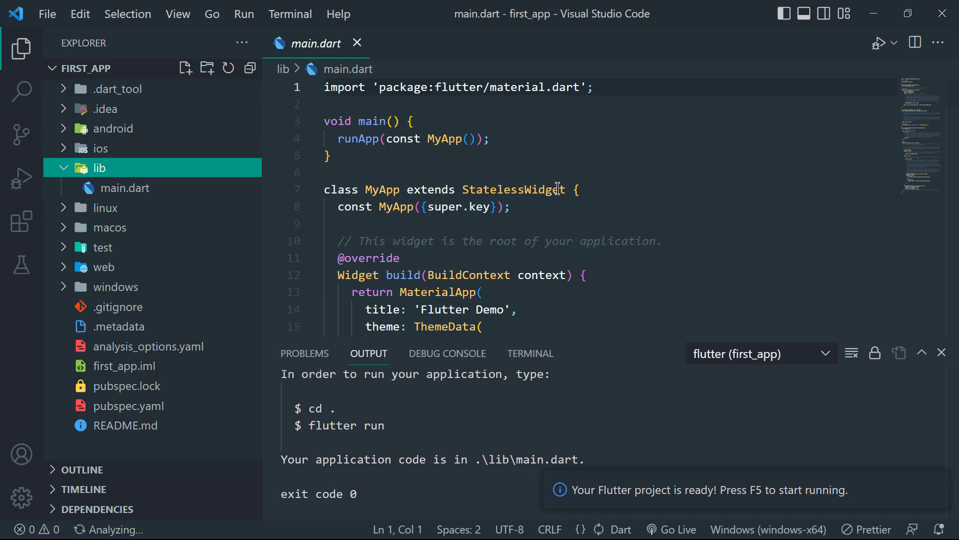
pyautogui.click(558, 189)
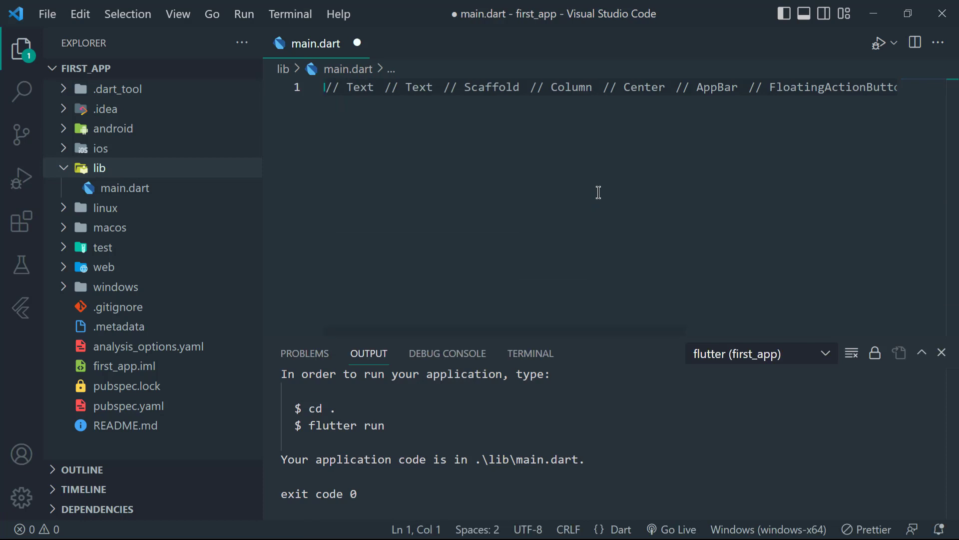
# - Add the import 'package:flutter/material.dart'; line
pyautogui.write("import '")
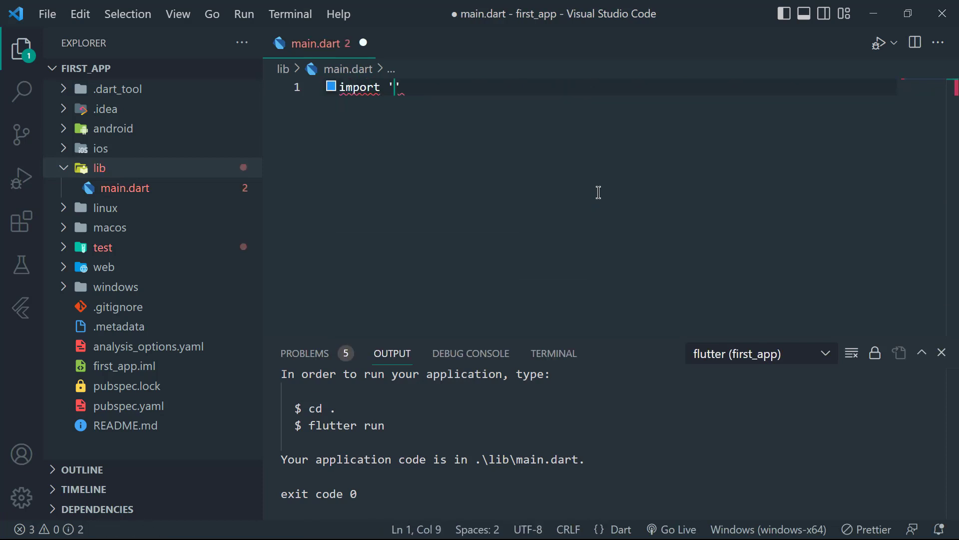
pyautogui.write("'")
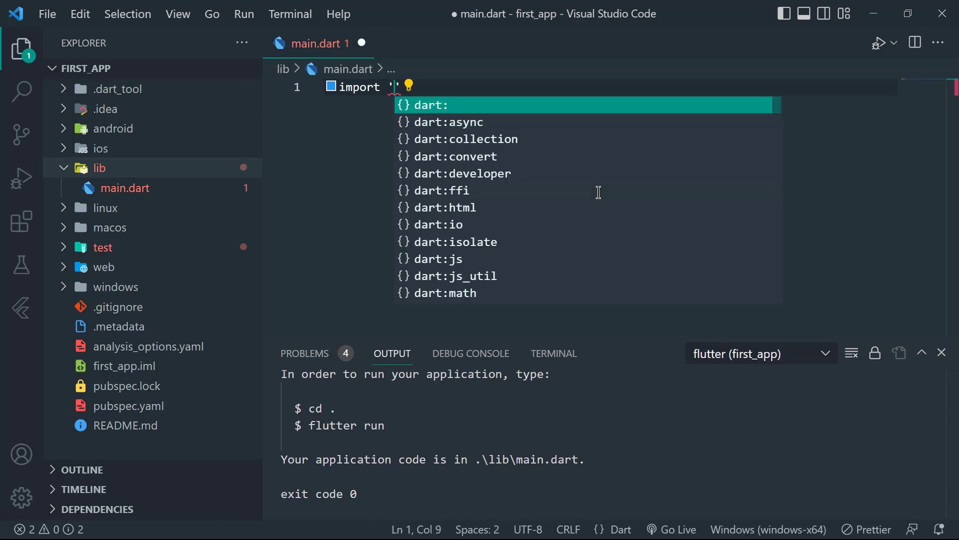
pyautogui.write('material.')
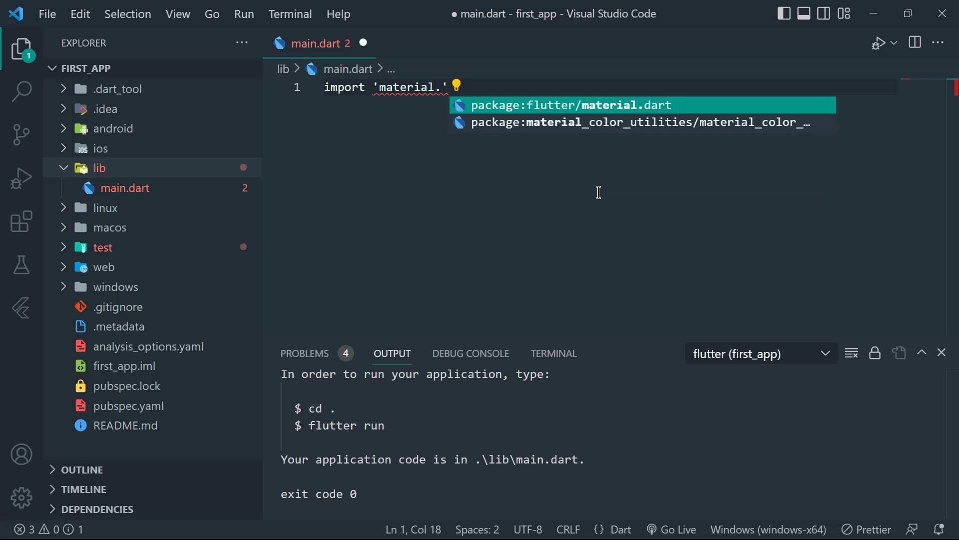
pyautogui.click(571, 105)
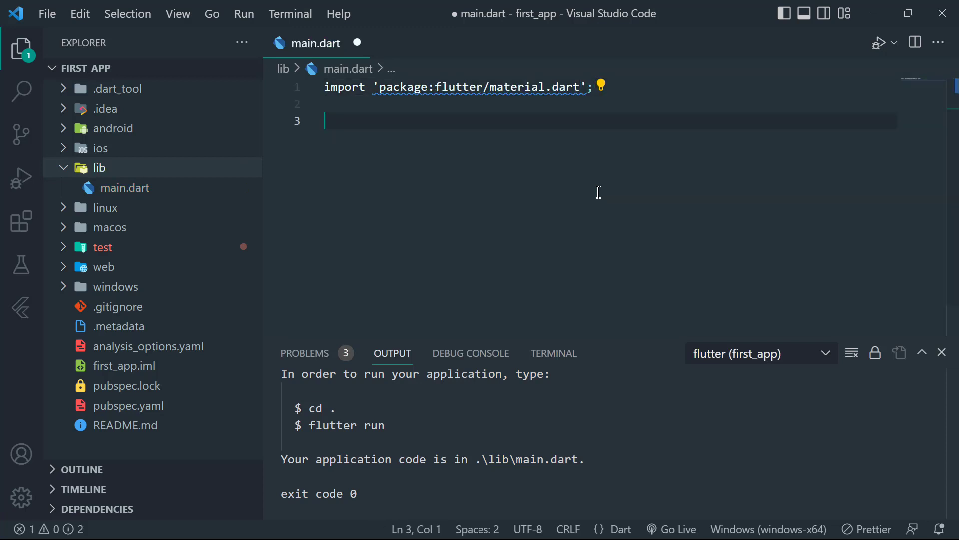
# - Write void main() => runApp( and begin the MaterialApp argument
pyautogui.write('vo')
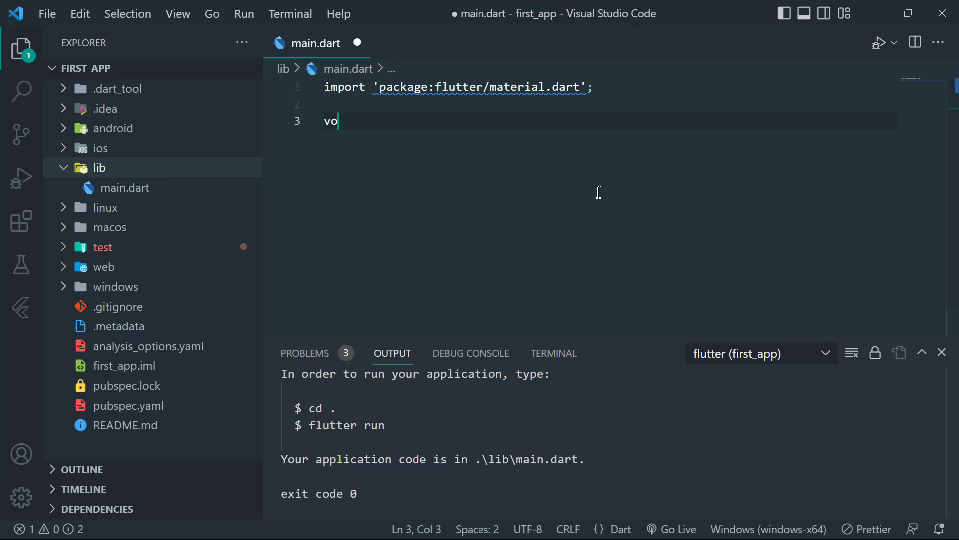
pyautogui.write('id main()')
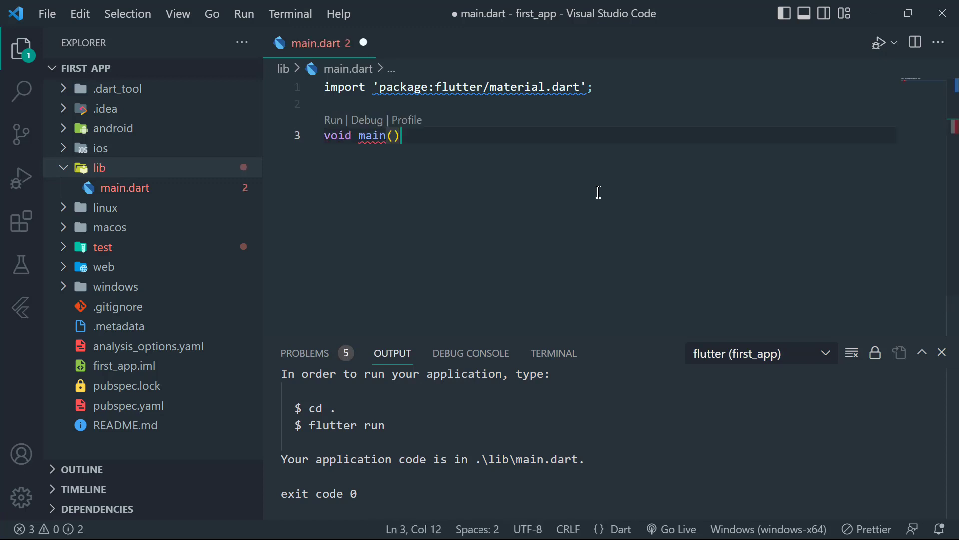
pyautogui.write('=>')
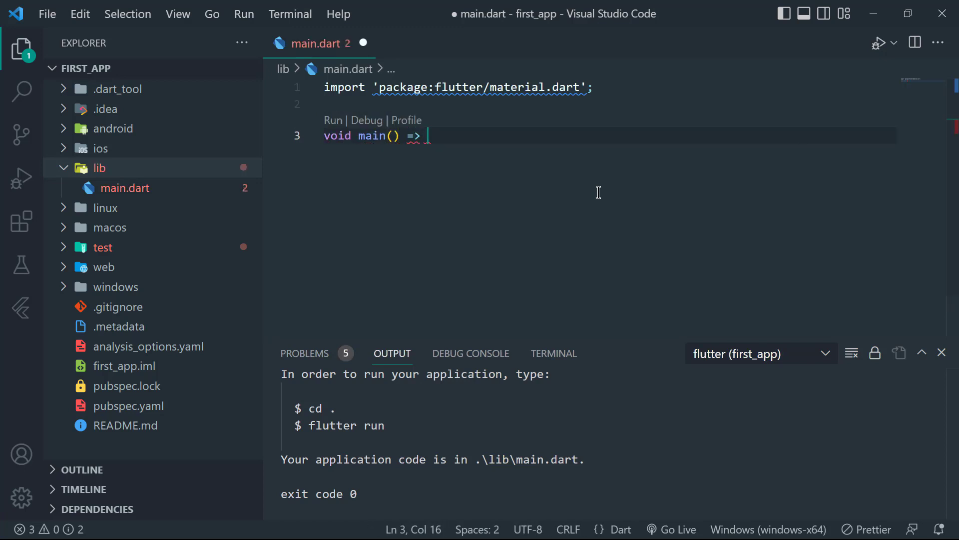
pyautogui.write('run')
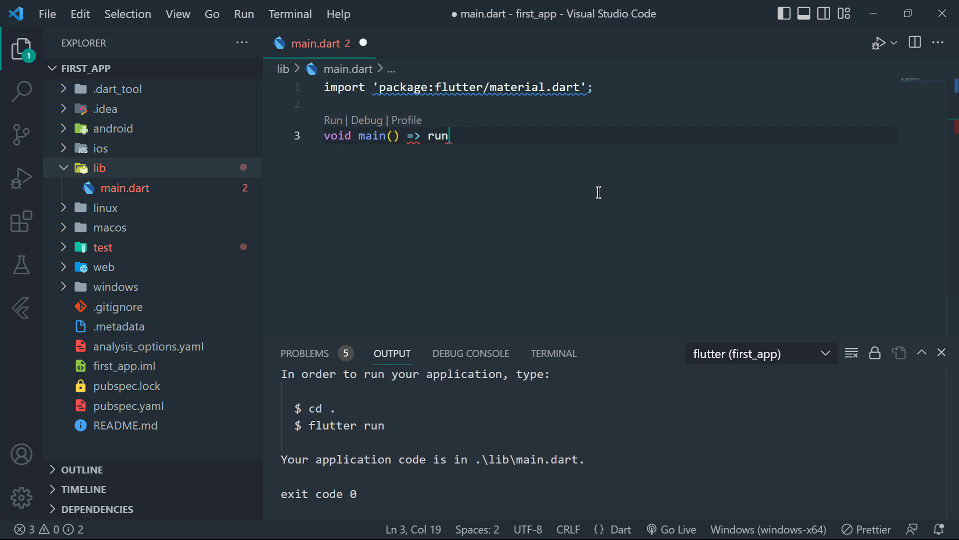
pyautogui.write('App(app')
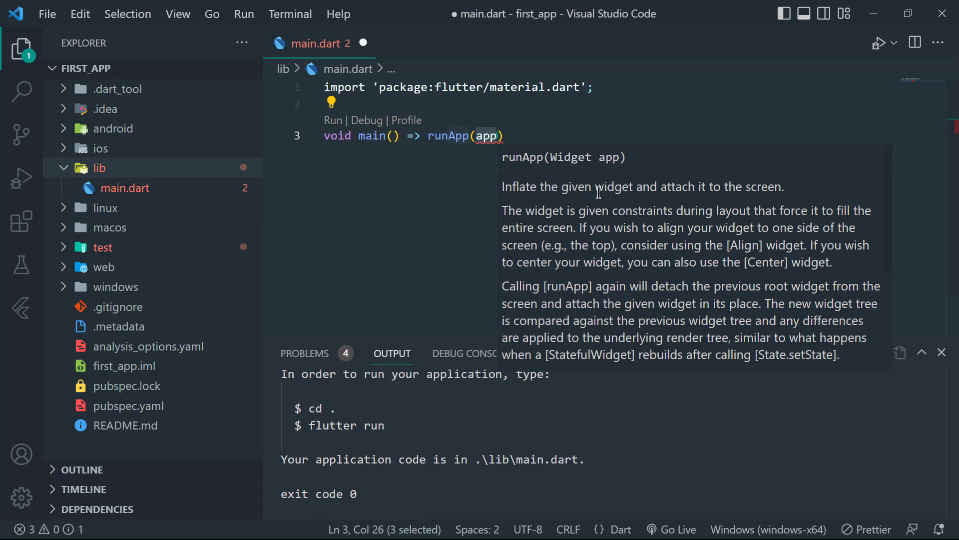
pyautogui.write('MaterialA')
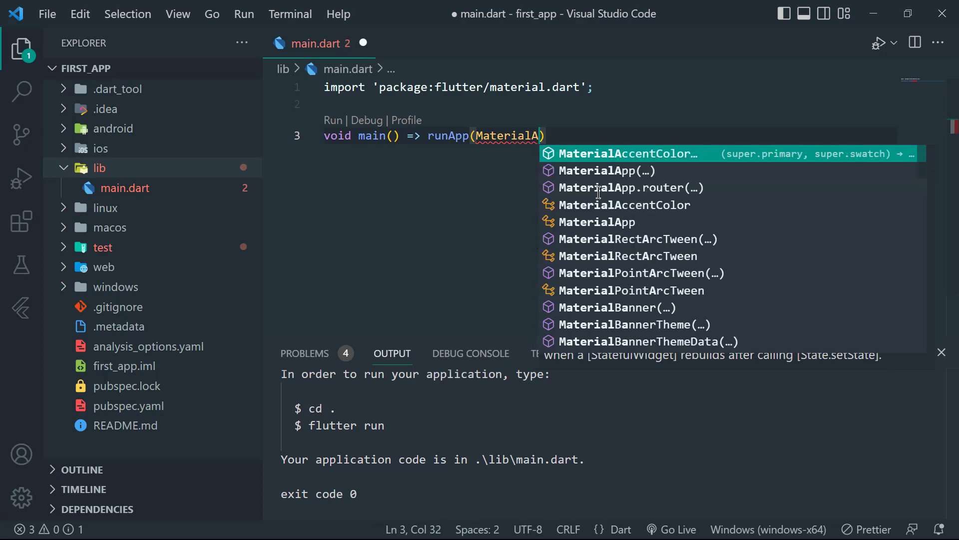
# - Complete MaterialApp with home: Text('Hello World!') and end the statement with a semicolon
pyautogui.click(620, 170)
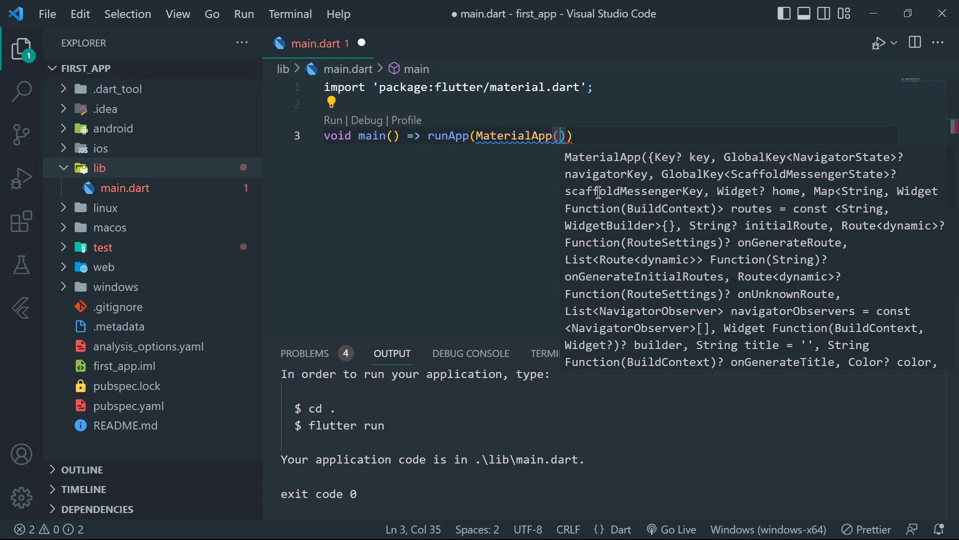
pyautogui.press('Enter')
pyautogui.write('home: ,')
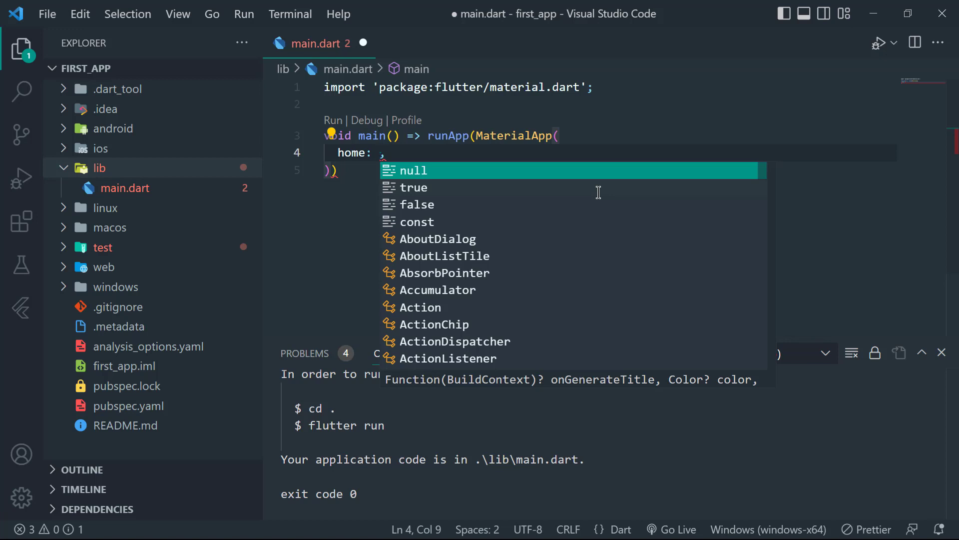
pyautogui.write('T')
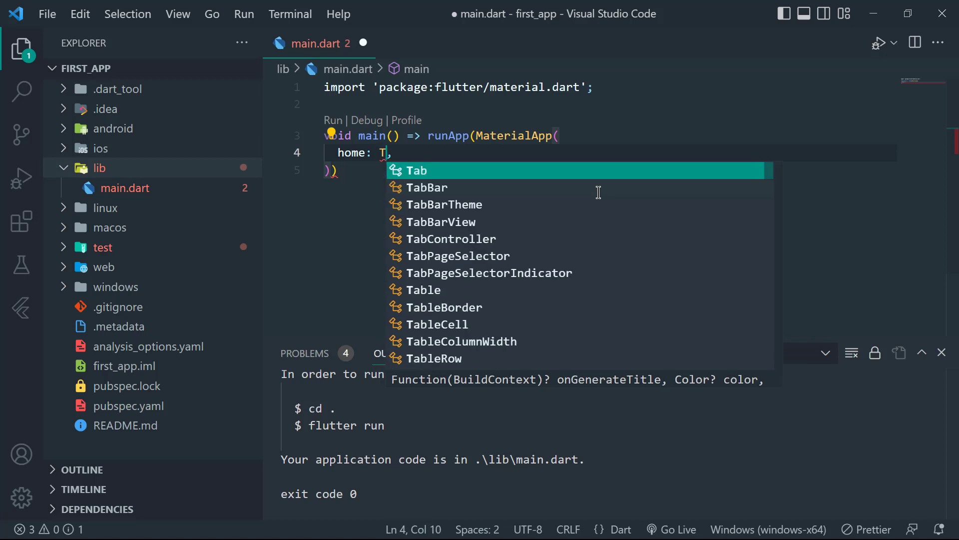
pyautogui.write('ext')
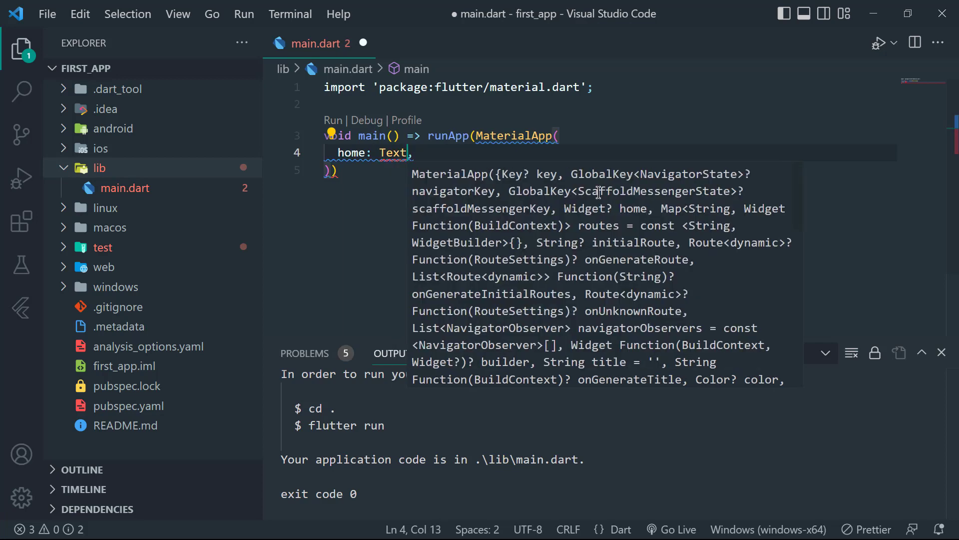
pyautogui.write("('')")
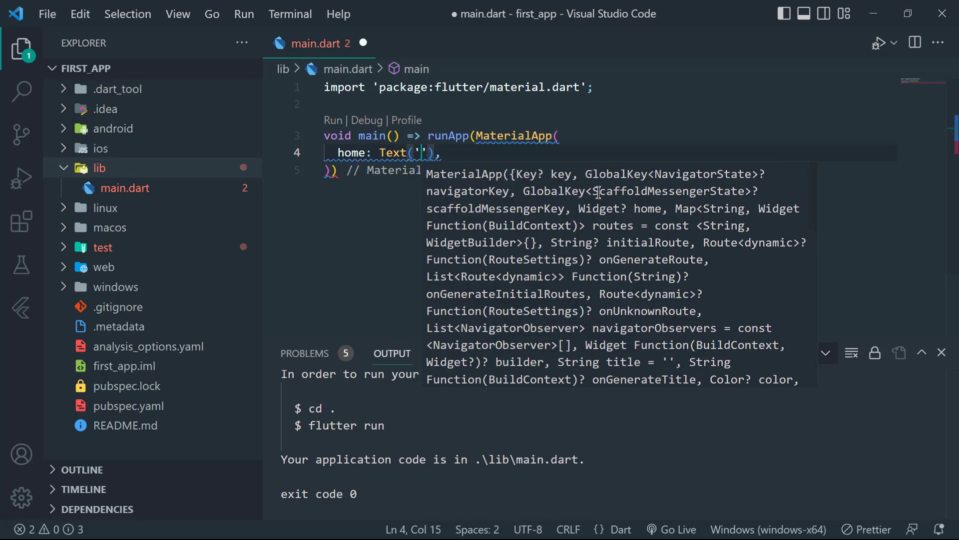
pyautogui.write('Hello World!')
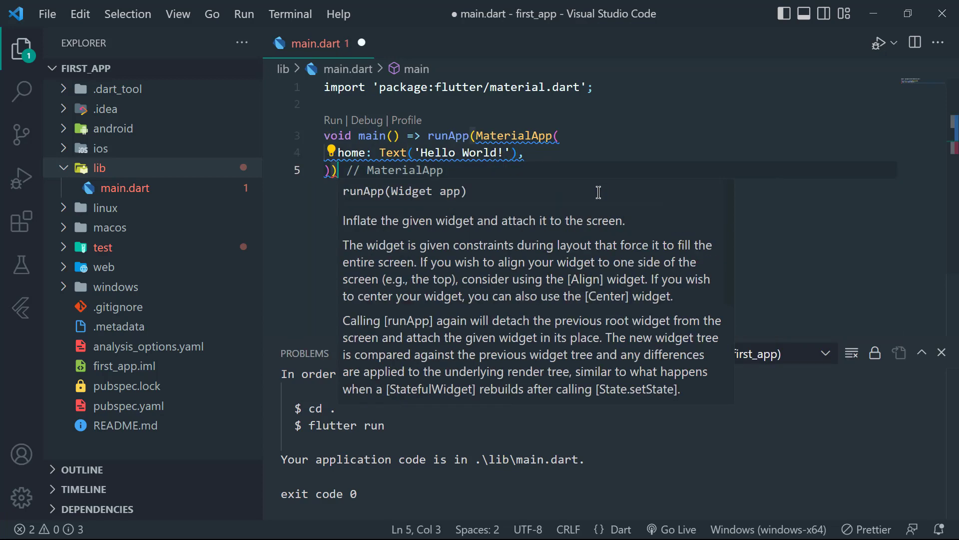
pyautogui.write(';')
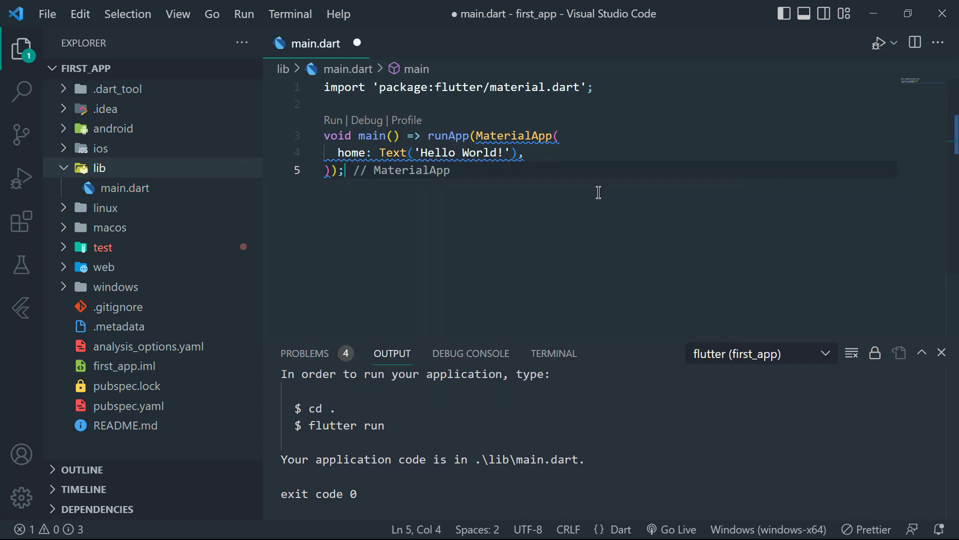
pyautogui.moveTo(244, 13)
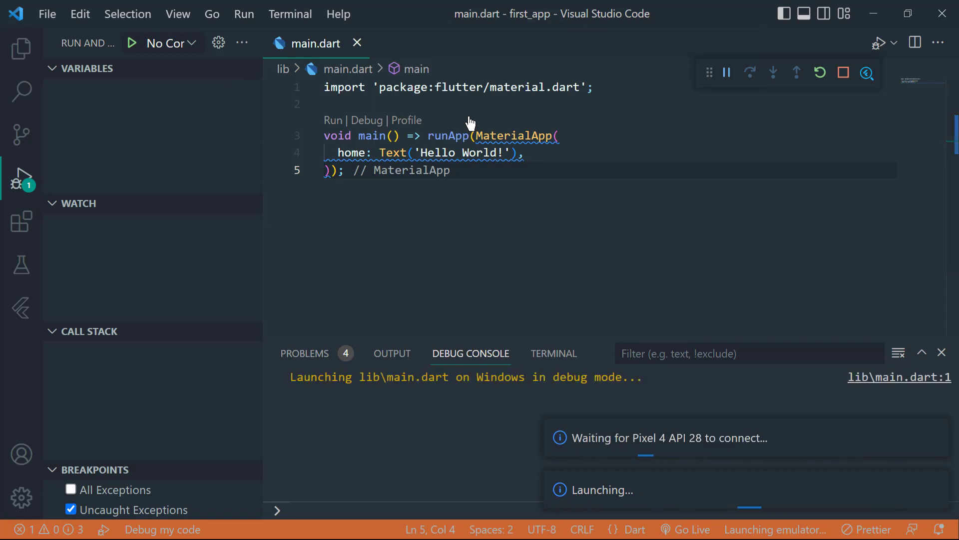
pyautogui.moveTo(454, 337)
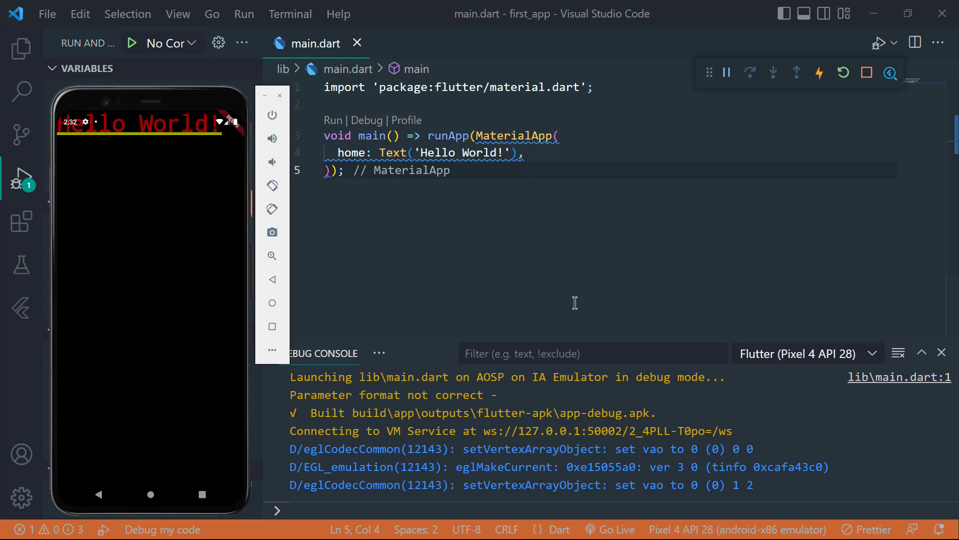
# - Wrap the Text in Center(child: ...) and restart the running app
pyautogui.write('Center(child')
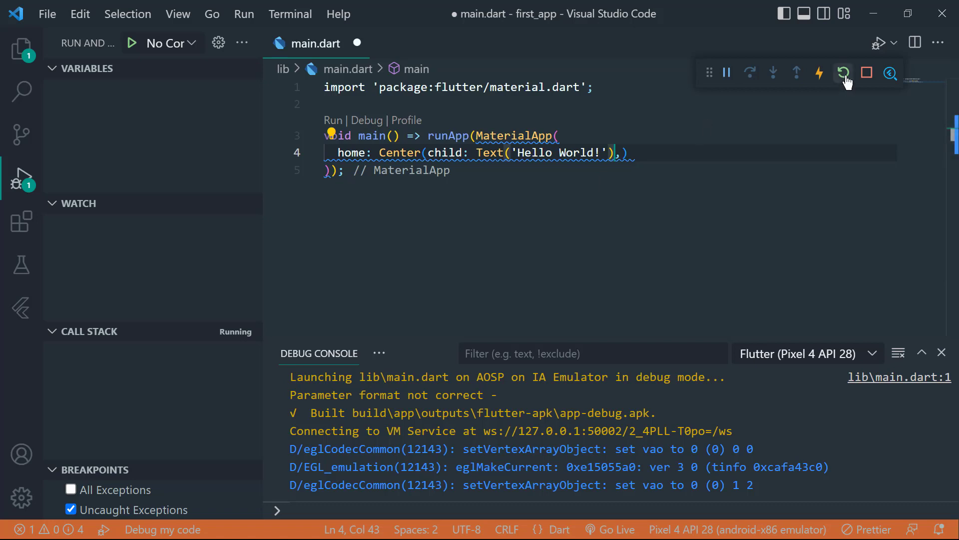
pyautogui.click(844, 73)
pyautogui.write(' ,')
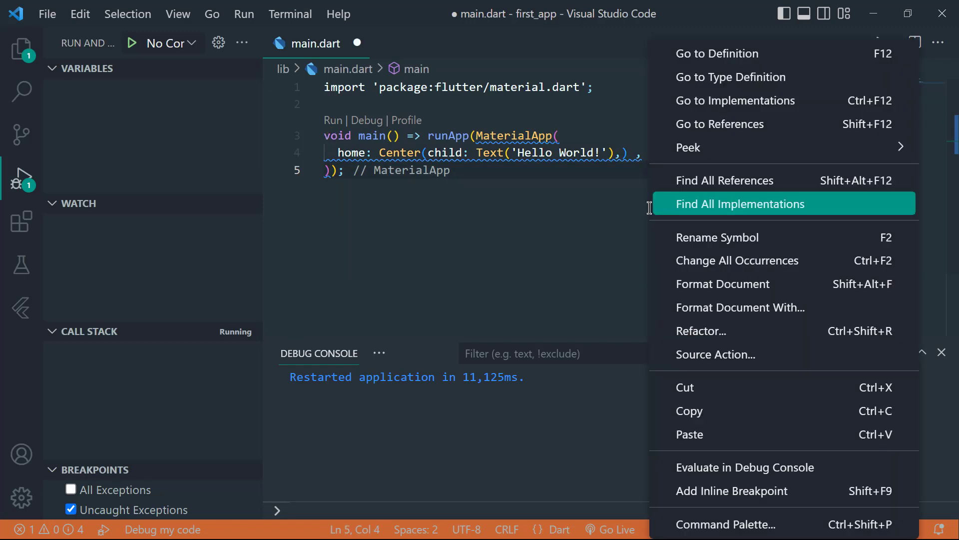
# - Format the document so Center and its Text child sit on separate indented lines
pyautogui.click(722, 283)
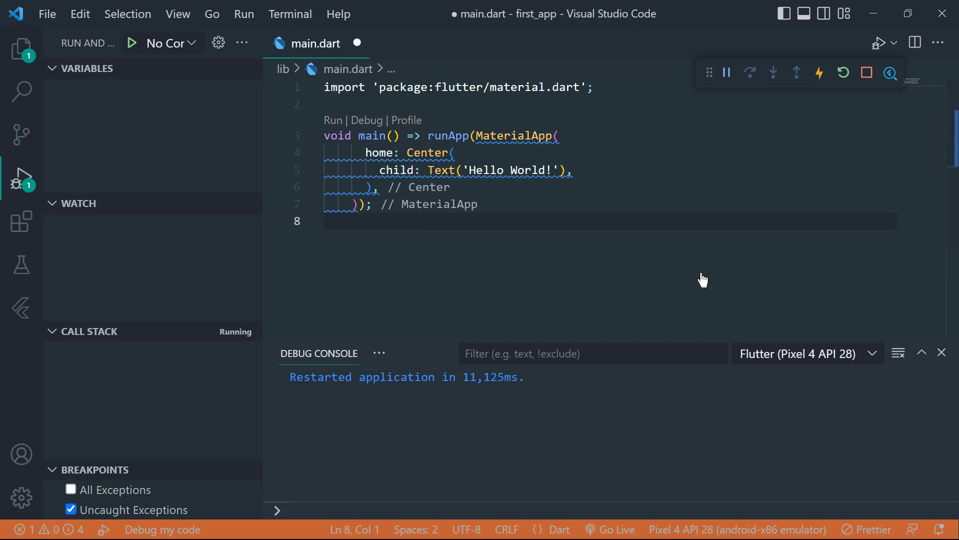
pyautogui.click(328, 221)
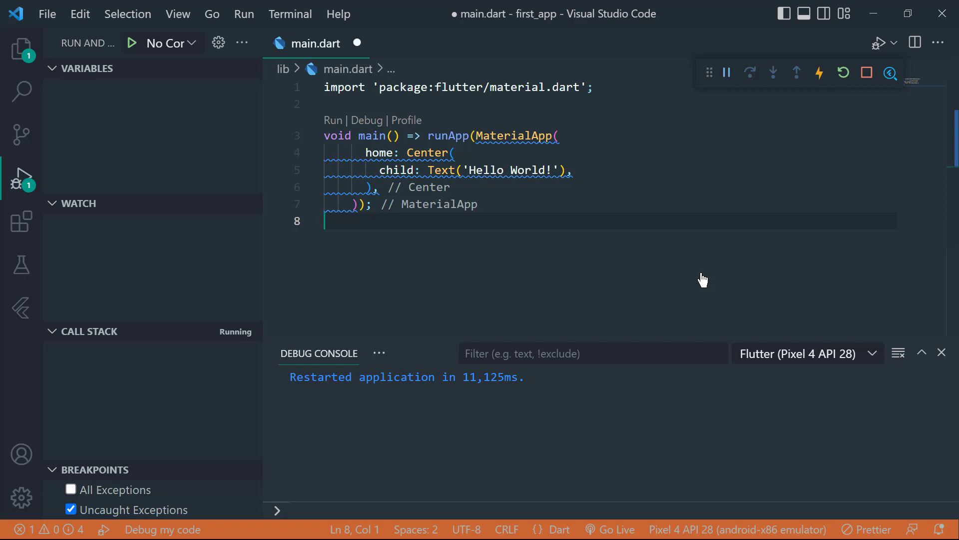
pyautogui.doubleClick(372, 135)
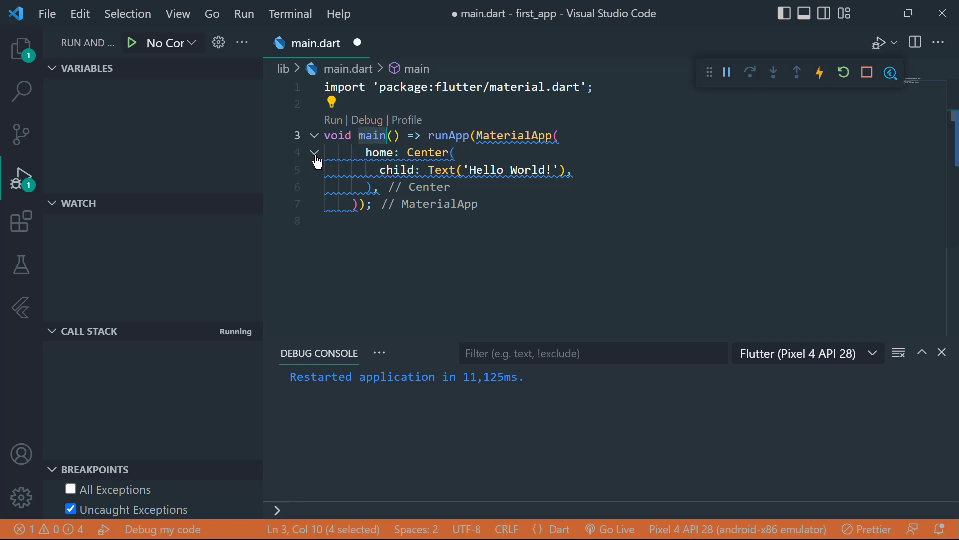
pyautogui.click(313, 152)
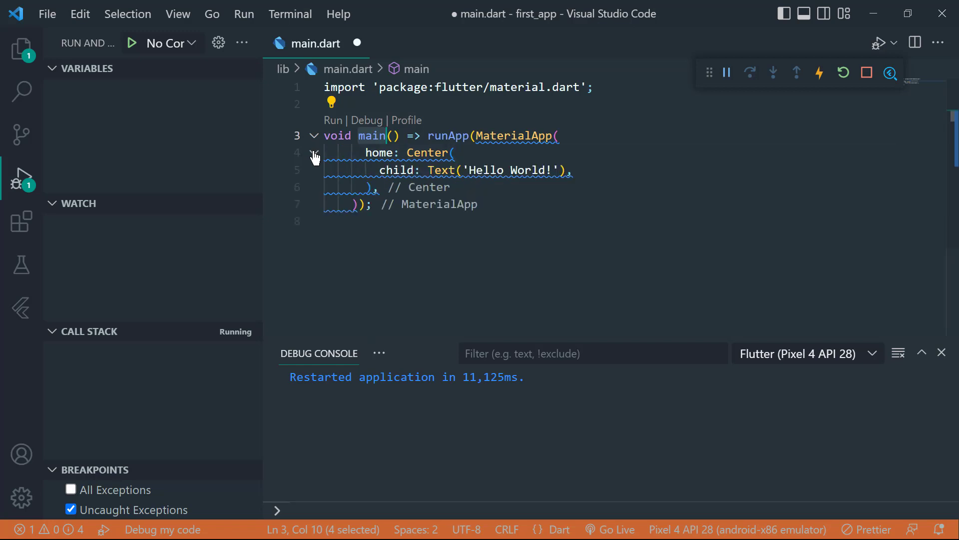
pyautogui.moveTo(373, 174)
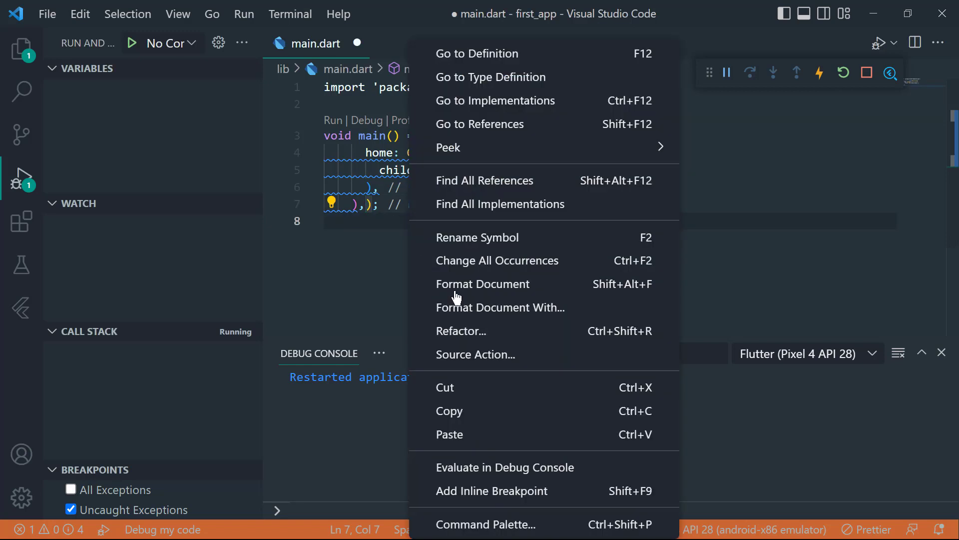
# - Format the document after the trailing comma so MaterialApp gets its own line
pyautogui.click(469, 297)
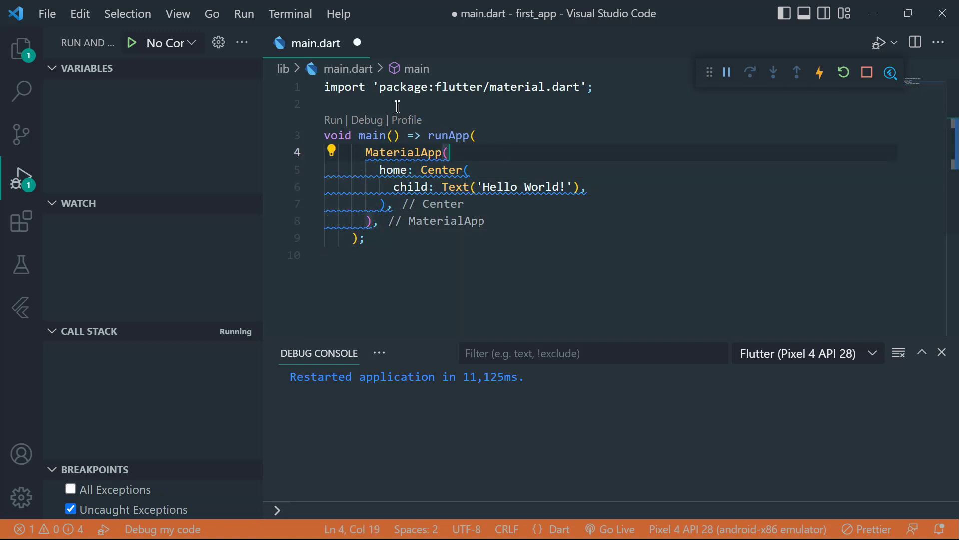
# - Write the comment //Starting point of a code. above main
pyautogui.write('//Starting')
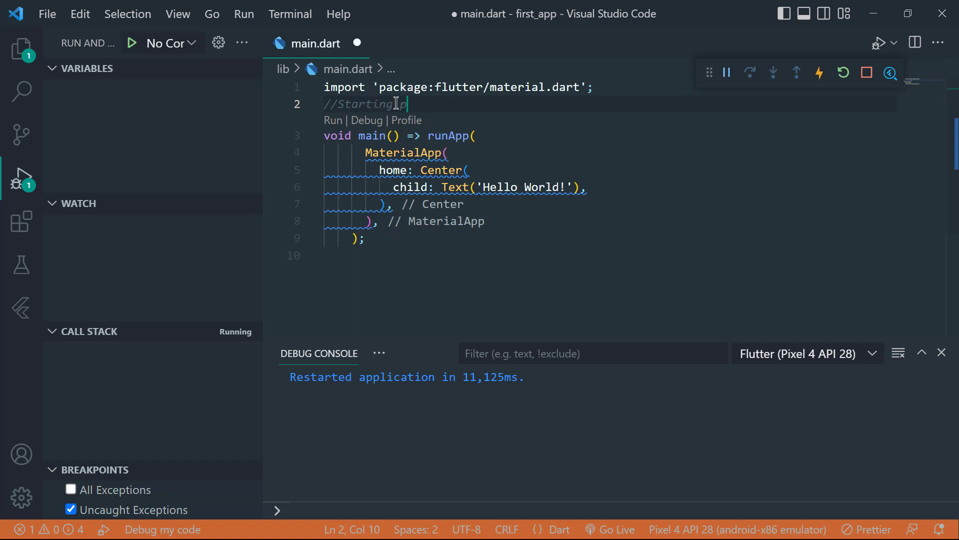
pyautogui.write('point of a c')
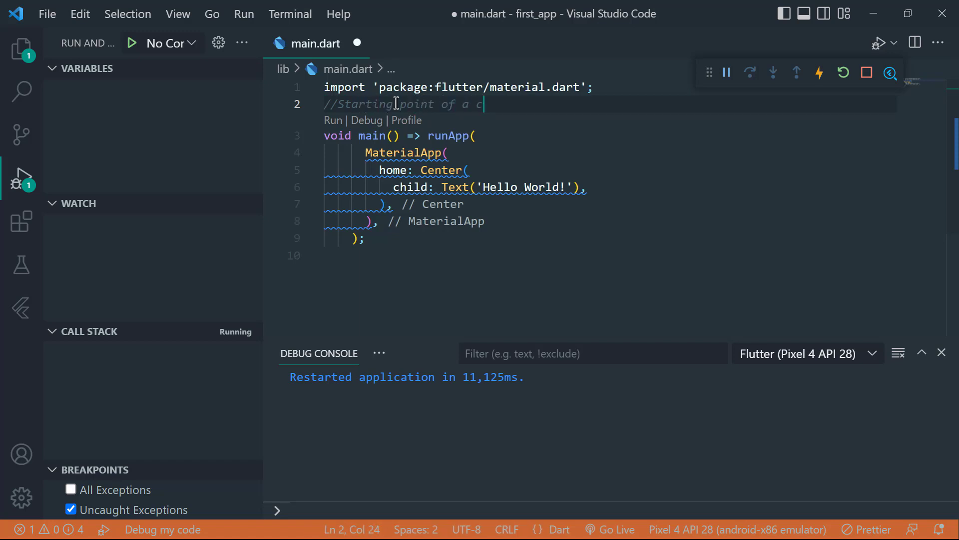
pyautogui.write('ode.')
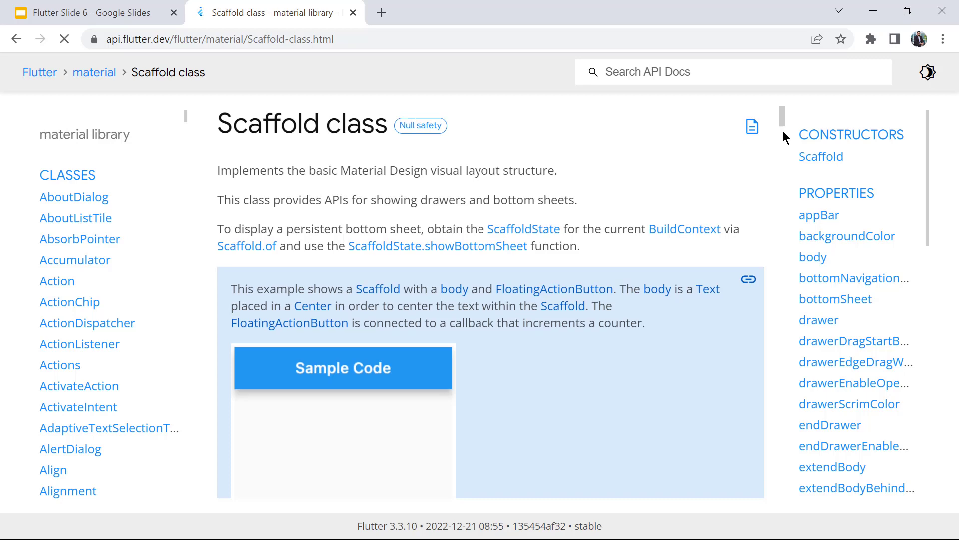
# - Scroll the Scaffold class docs down to the Dart sample code listing
pyautogui.scroll(-3)
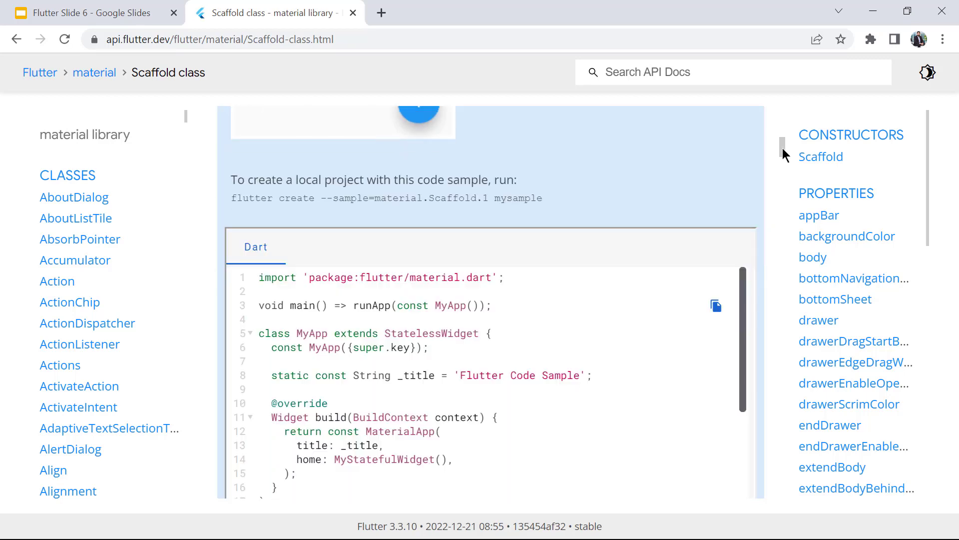
pyautogui.scroll(-3)
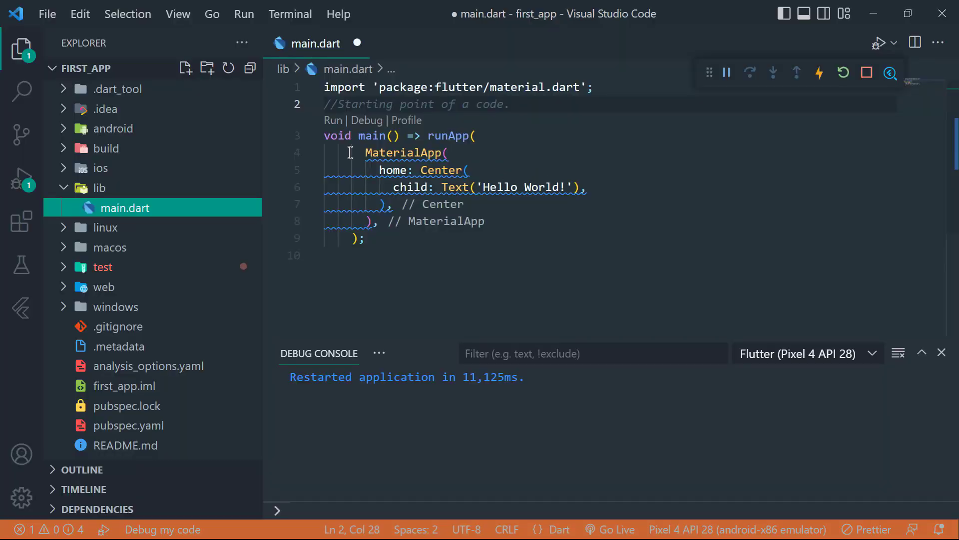
# - Replace Center with a Scaffold whose AppBar has backgroundColor Colors.amber and title Text('Jbtronic')
pyautogui.doubleClick(441, 170)
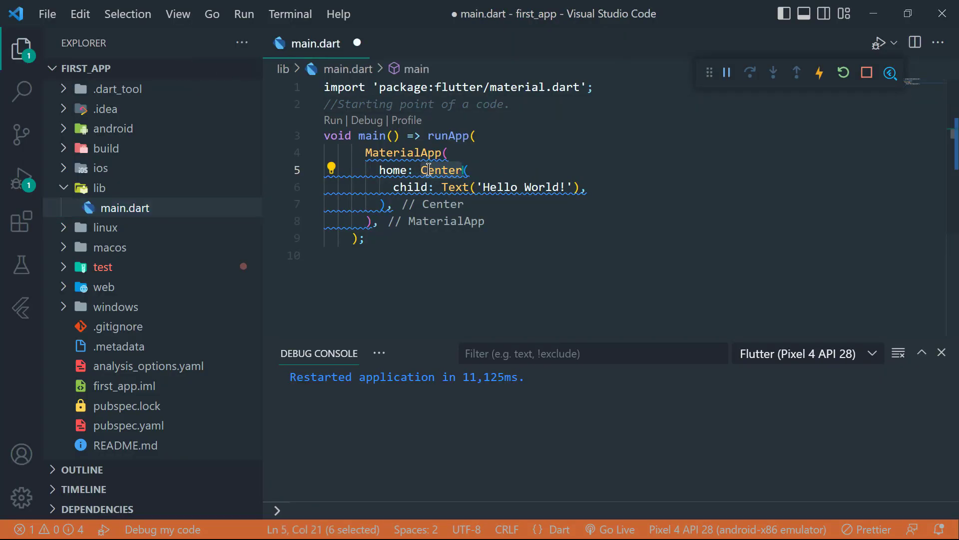
pyautogui.moveTo(440, 187)
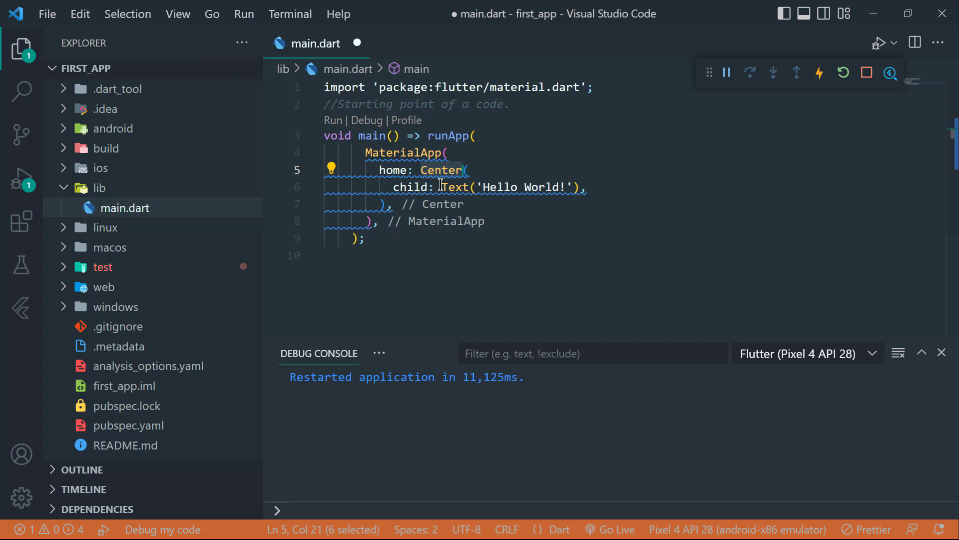
pyautogui.write('Scaffold(appBar: ,')
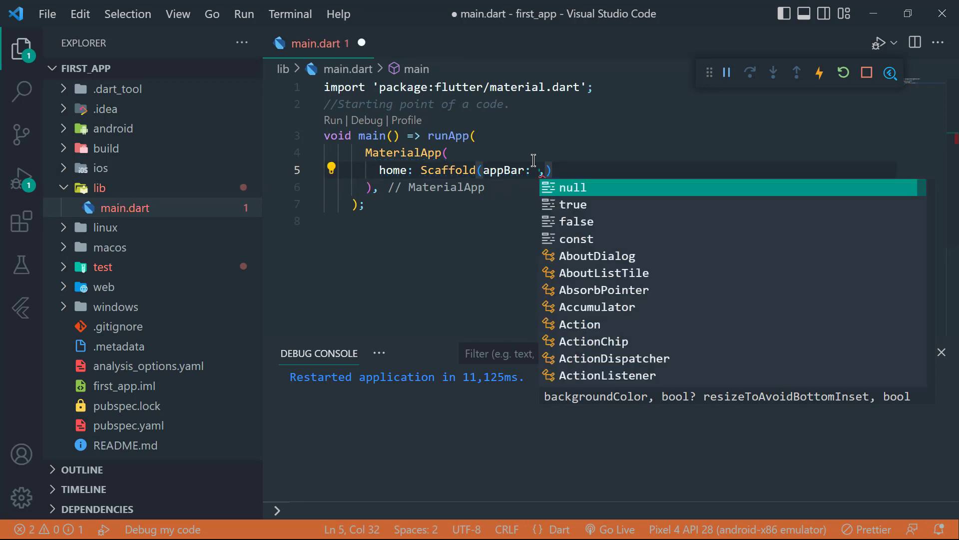
pyautogui.write('AppBar(')
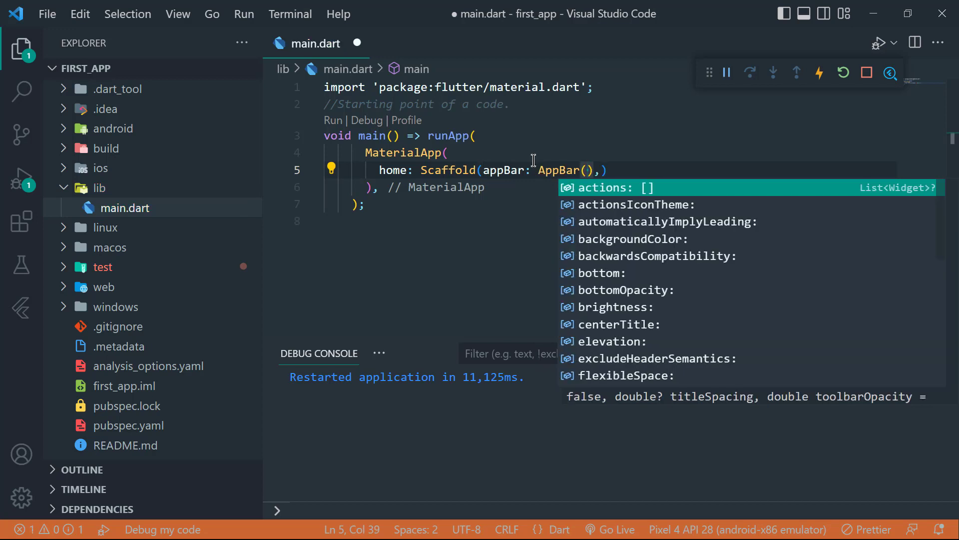
pyautogui.write('bac')
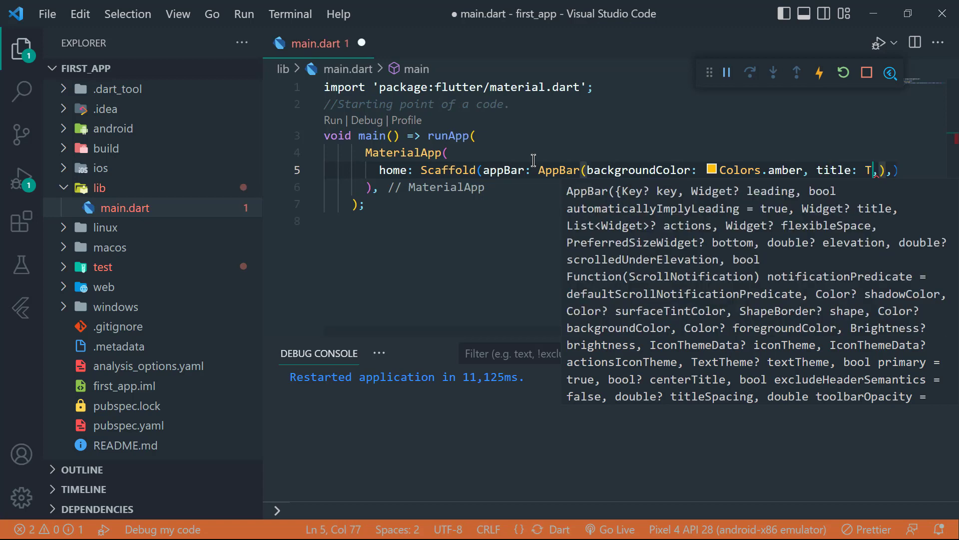
pyautogui.write("ext('Jbtron'")
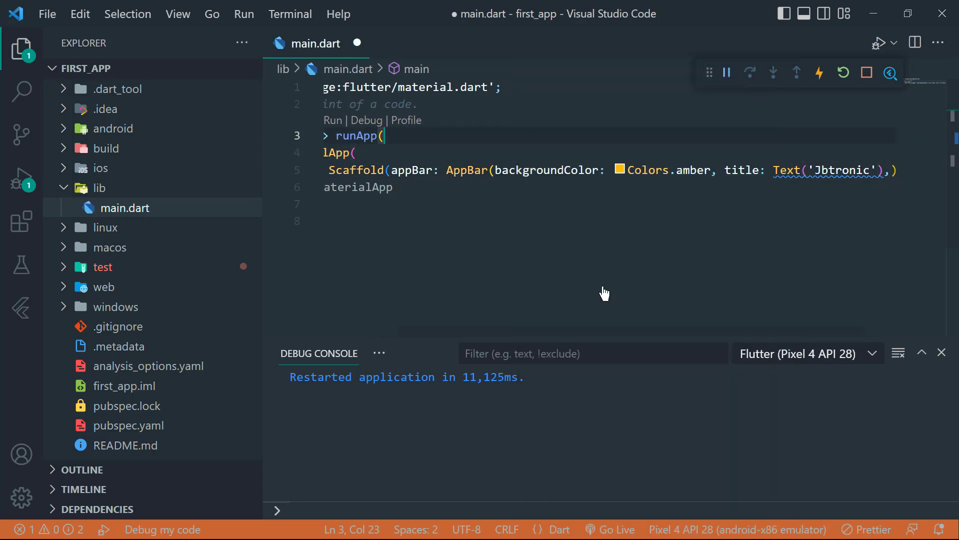
# - Restart the app so the amber Jbtronic app bar appears on the emulator
pyautogui.click(843, 73)
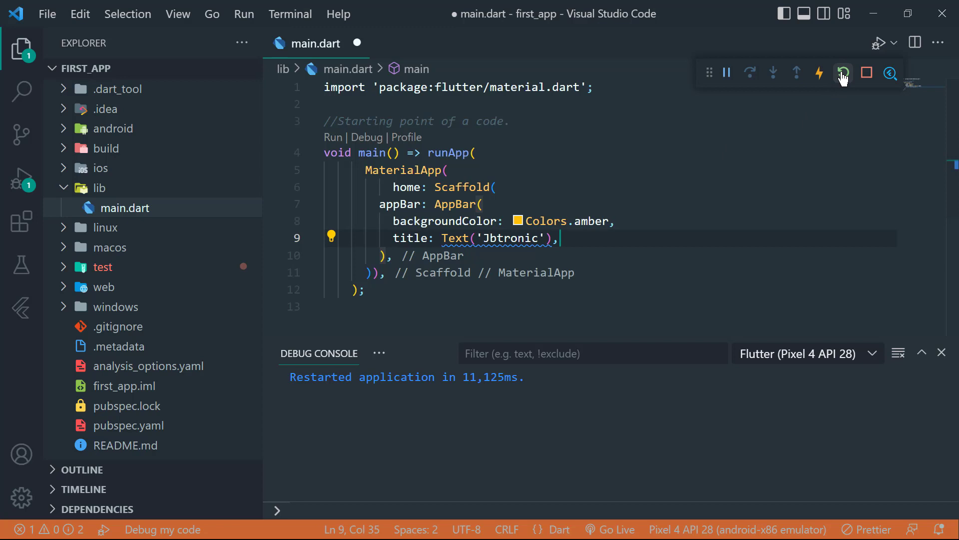
pyautogui.click(843, 73)
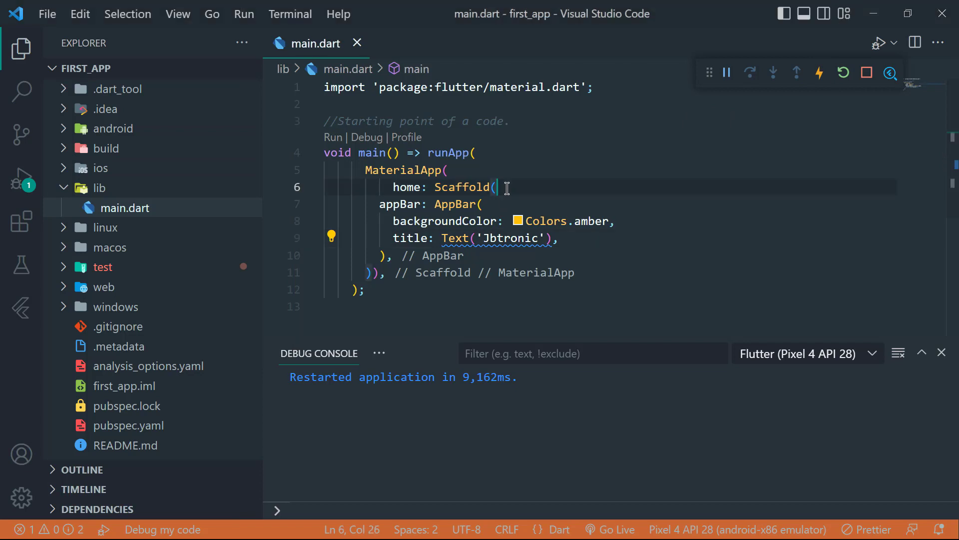
# - Add backgroundColor: Colors.amber to the Scaffold and restart the app
pyautogui.write('backgroundColor: Colors.amber,')
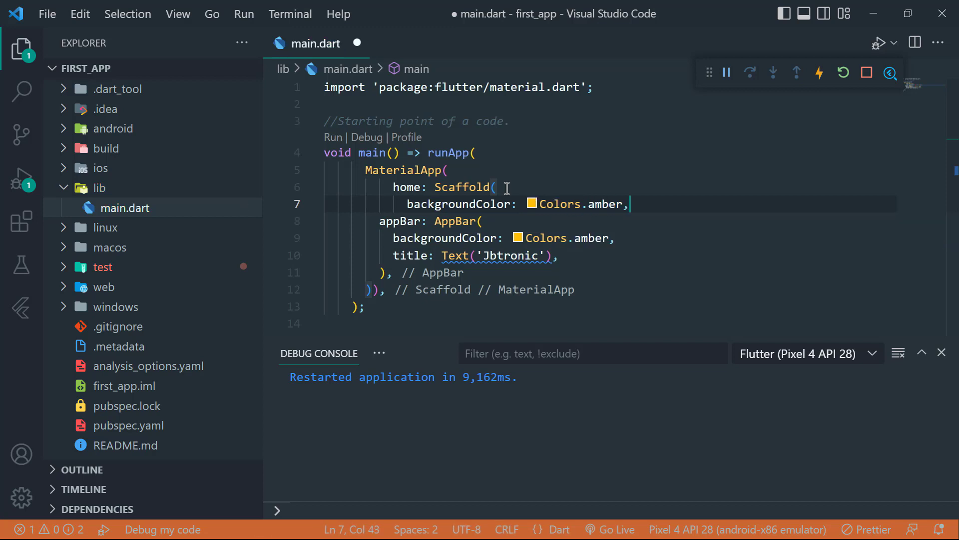
pyautogui.click(843, 73)
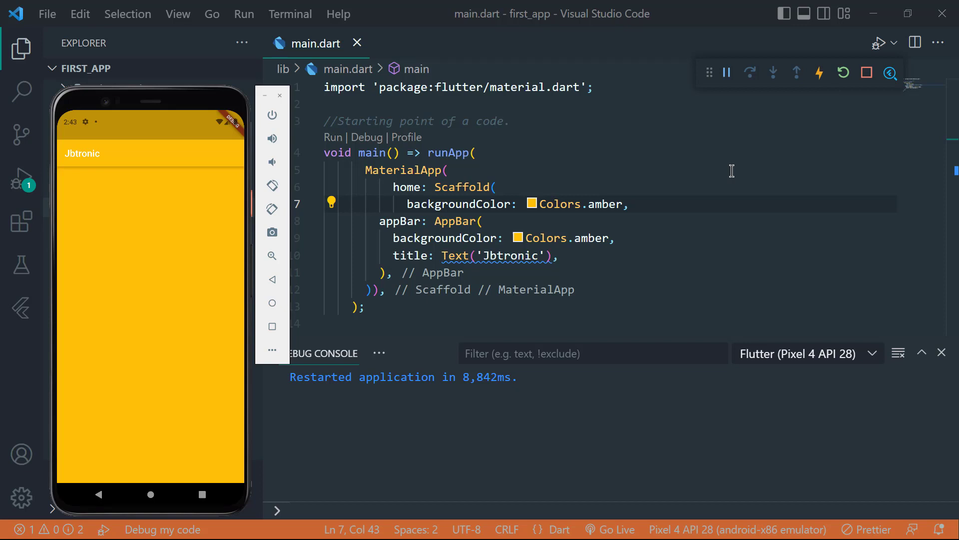
pyautogui.moveTo(579, 263)
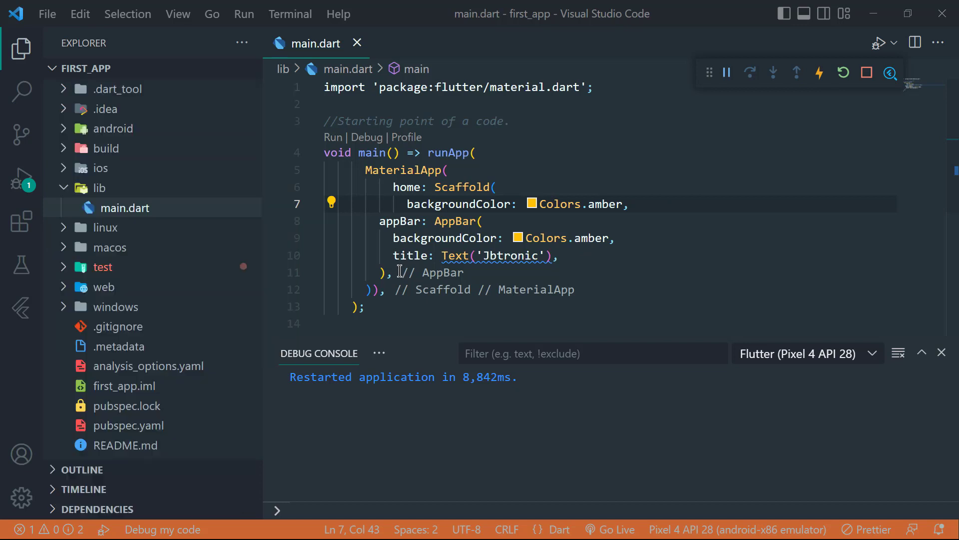
# - Start a body: property after the AppBar block in the Scaffold
pyautogui.write('bo')
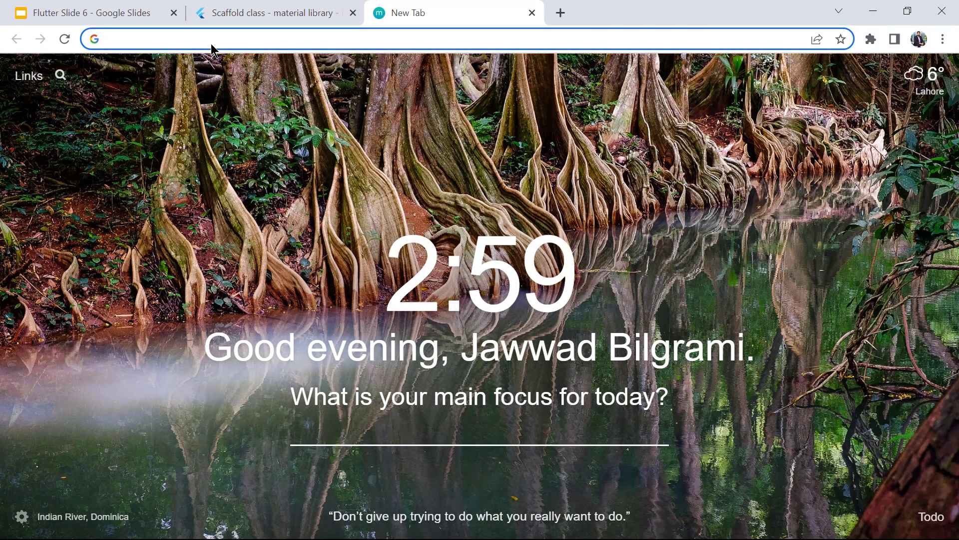
# - Search the web for 'network image flutter' in a new Chrome tab
pyautogui.write('network image flutter')
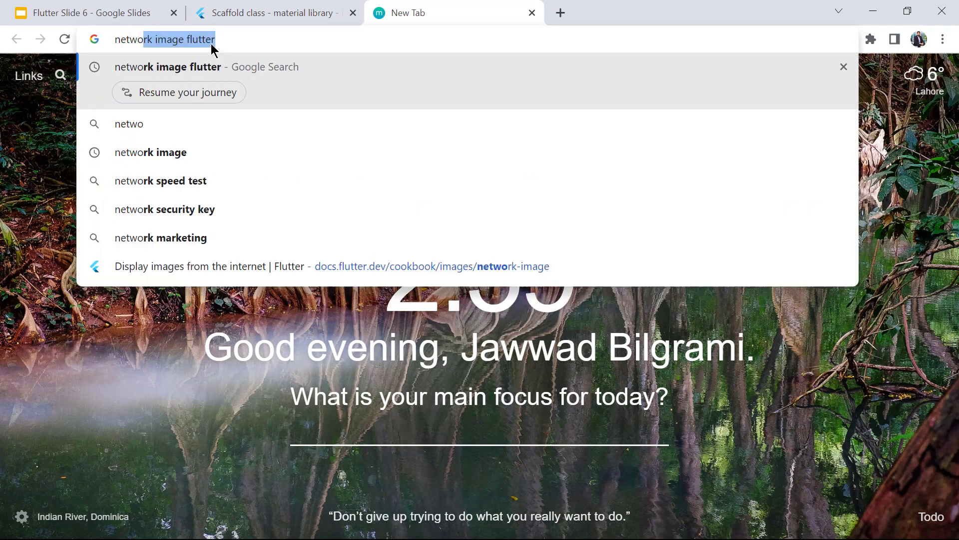
pyautogui.press('Return')
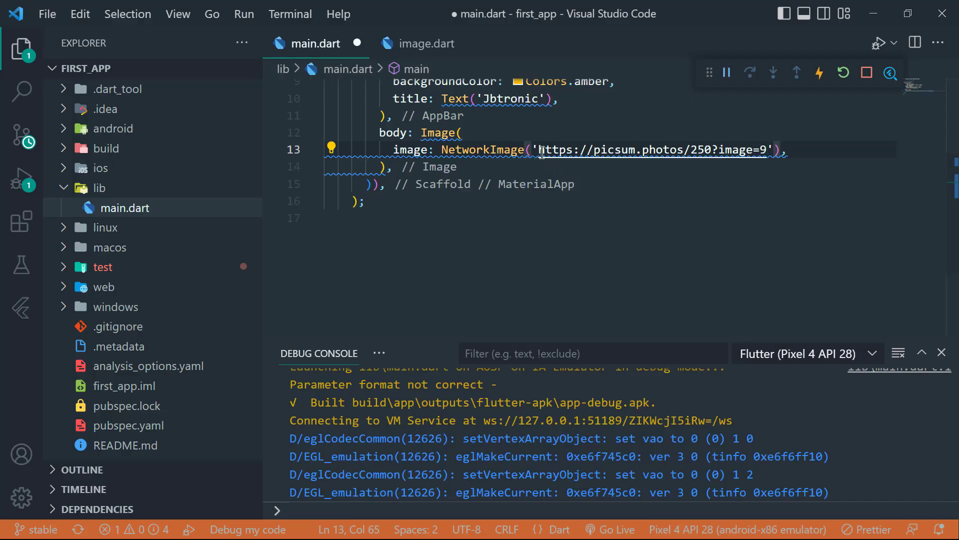
pyautogui.moveTo(557, 185)
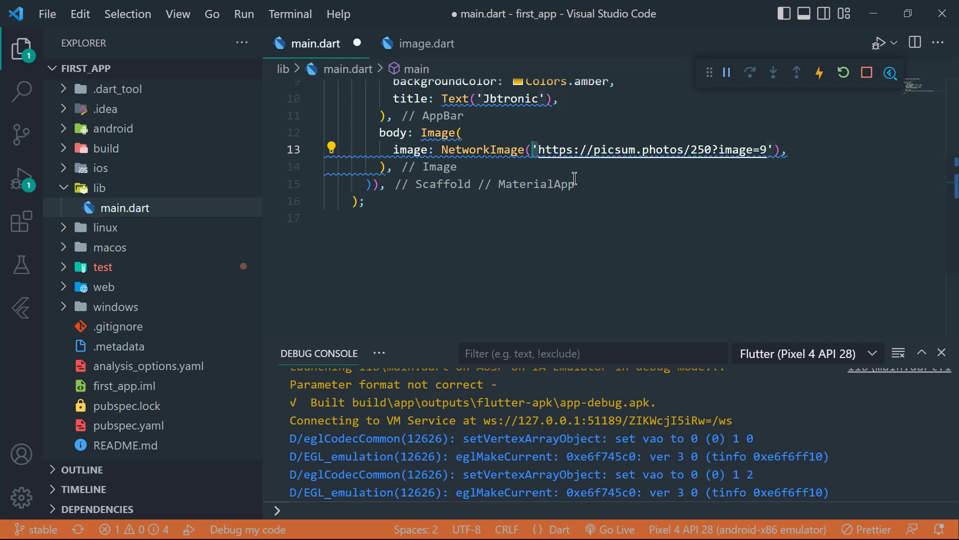
pyautogui.moveTo(666, 138)
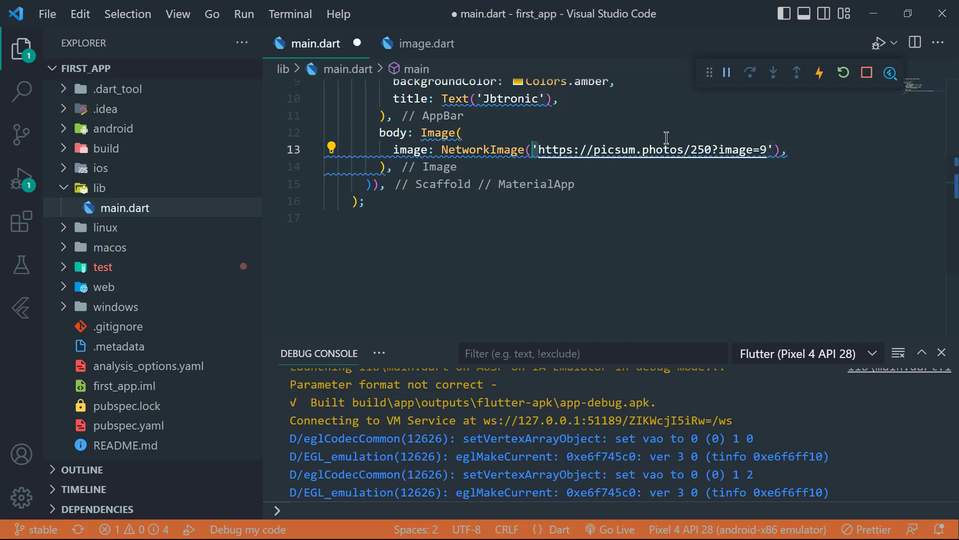
# - Restart the app so the picsum.photos/250?image=9 photo shows under the Jbtronic bar
pyautogui.click(844, 73)
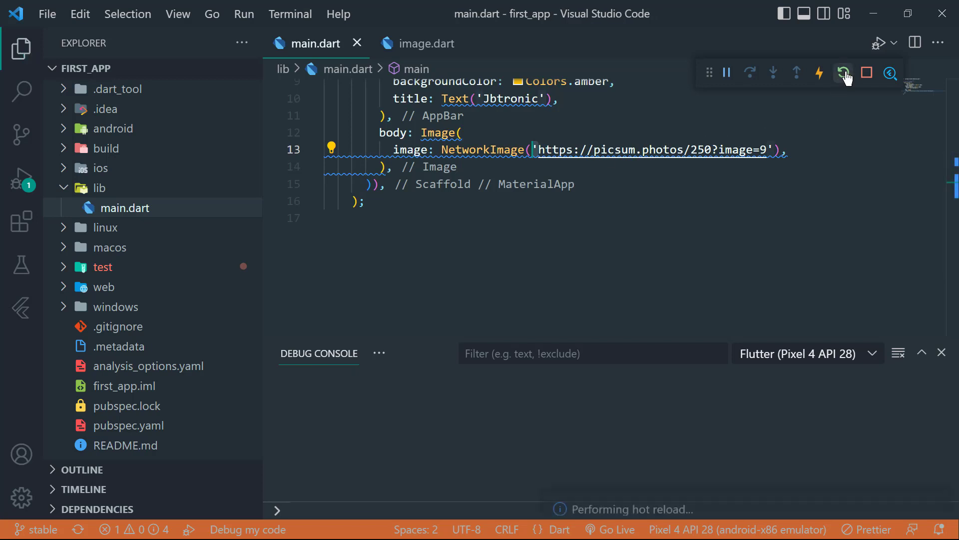
pyautogui.click(843, 73)
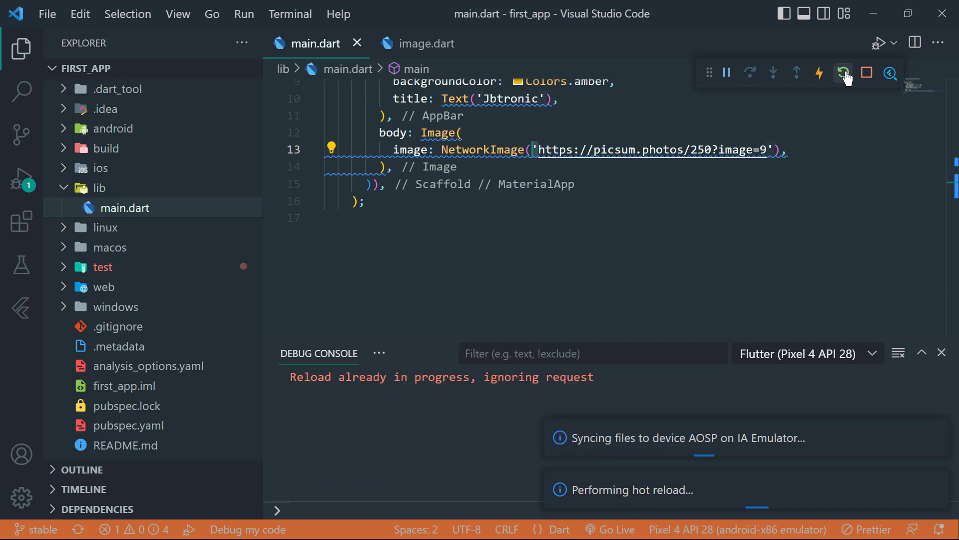
pyautogui.click(844, 73)
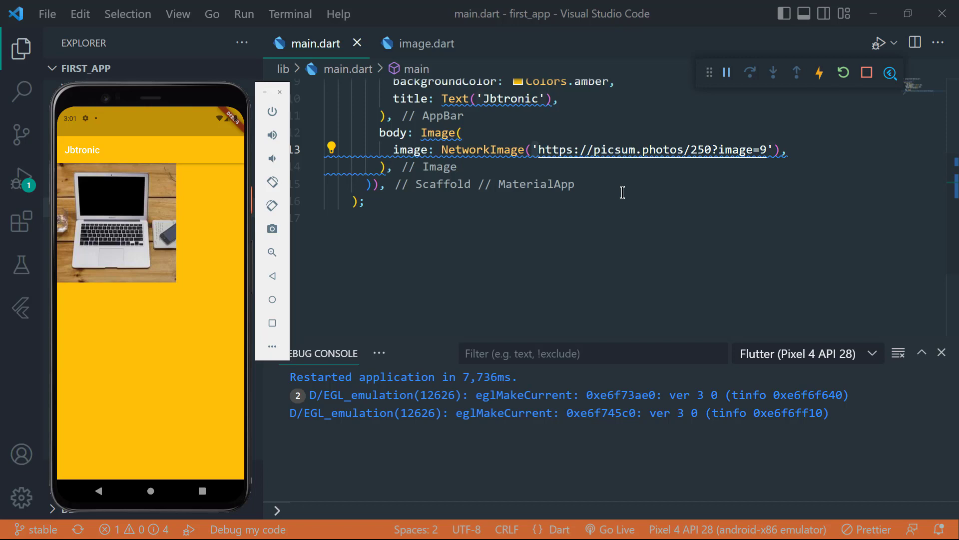
pyautogui.moveTo(540, 127)
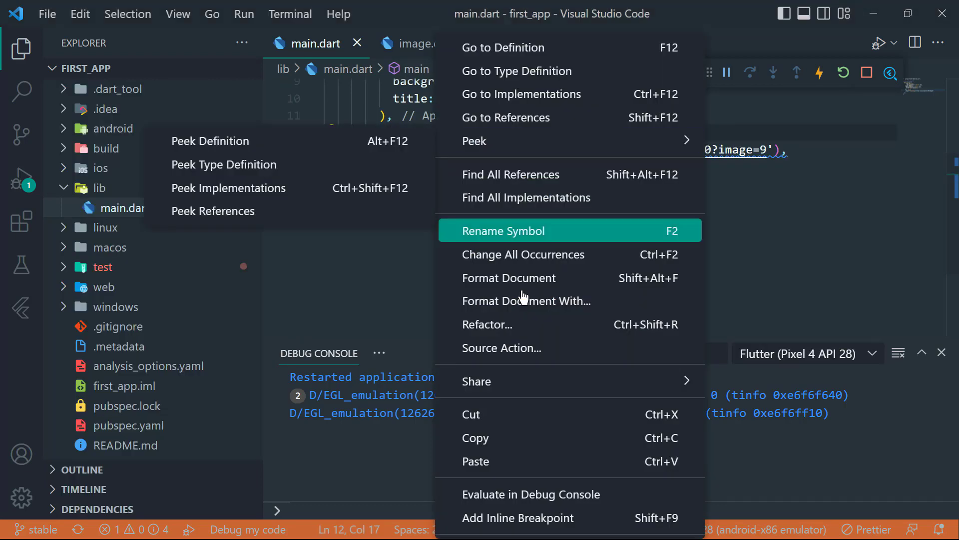
# - Refactor the Image to Wrap with Center so it sits centred in the body
pyautogui.click(487, 324)
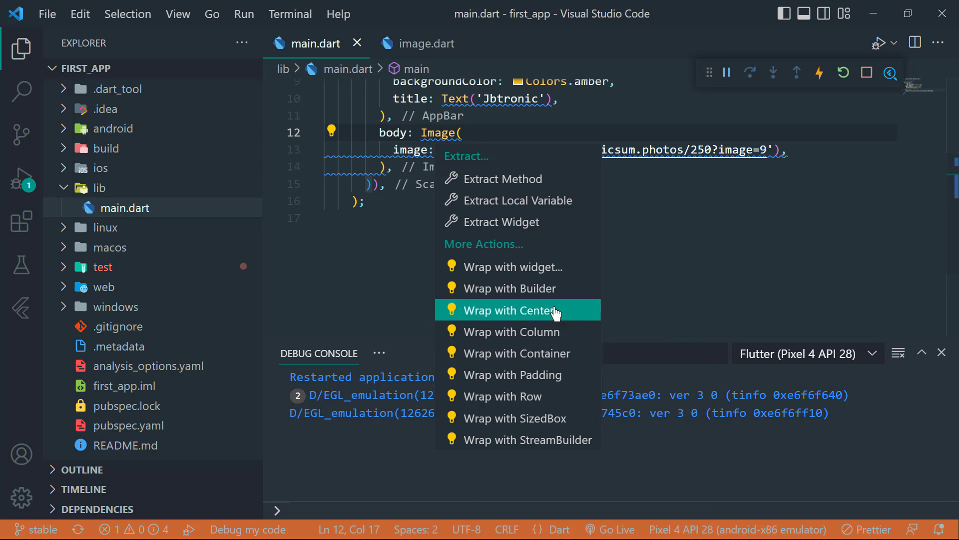
pyautogui.click(516, 310)
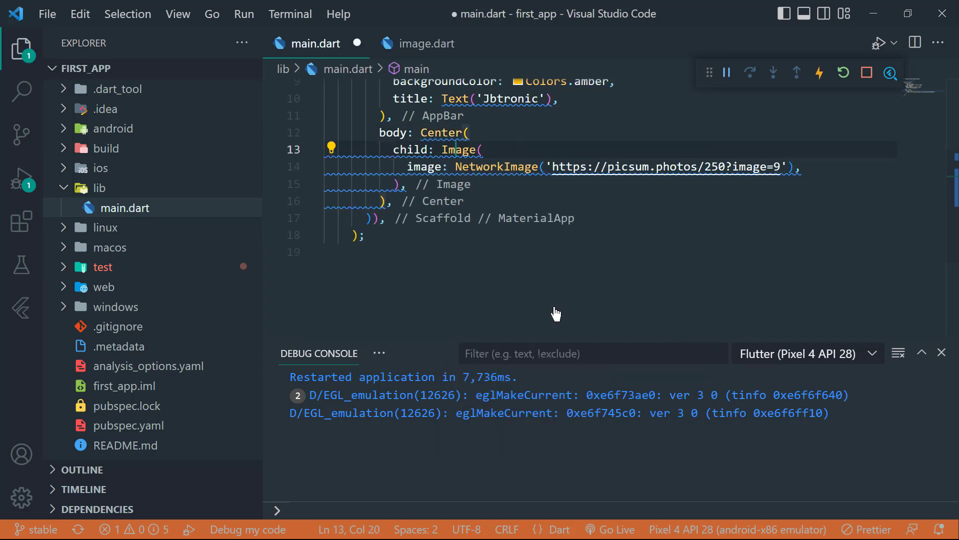
pyautogui.moveTo(772, 216)
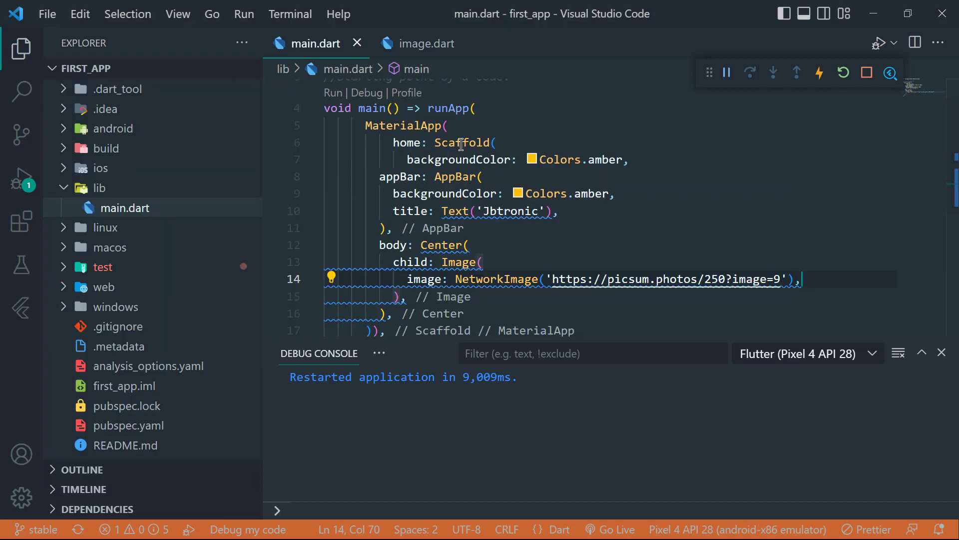
# - Save main.dart and restart the app with the centred image
pyautogui.click(463, 142)
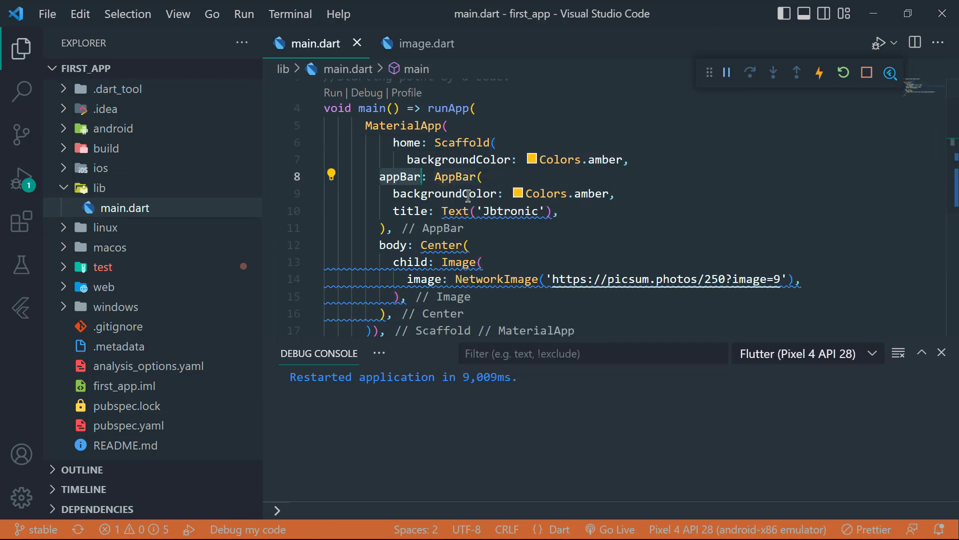
pyautogui.click(395, 228)
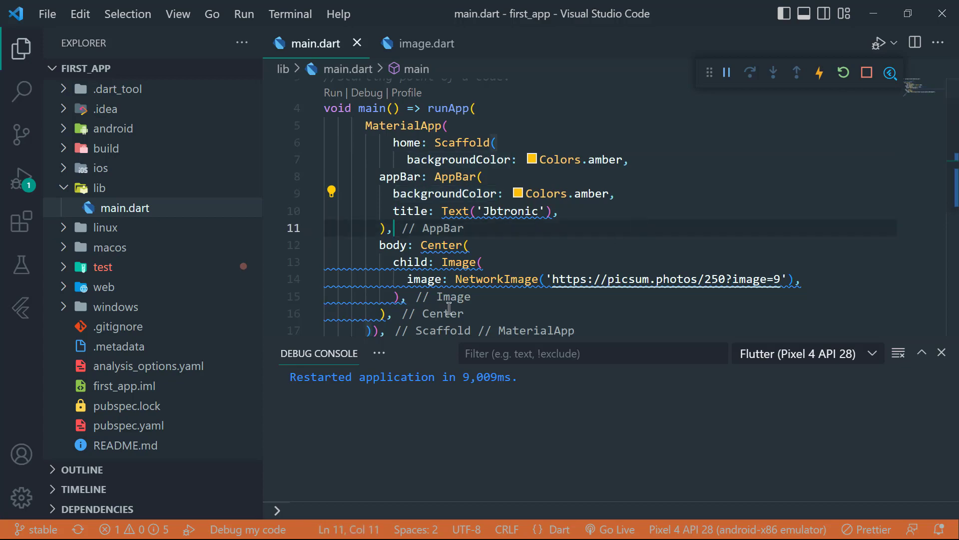